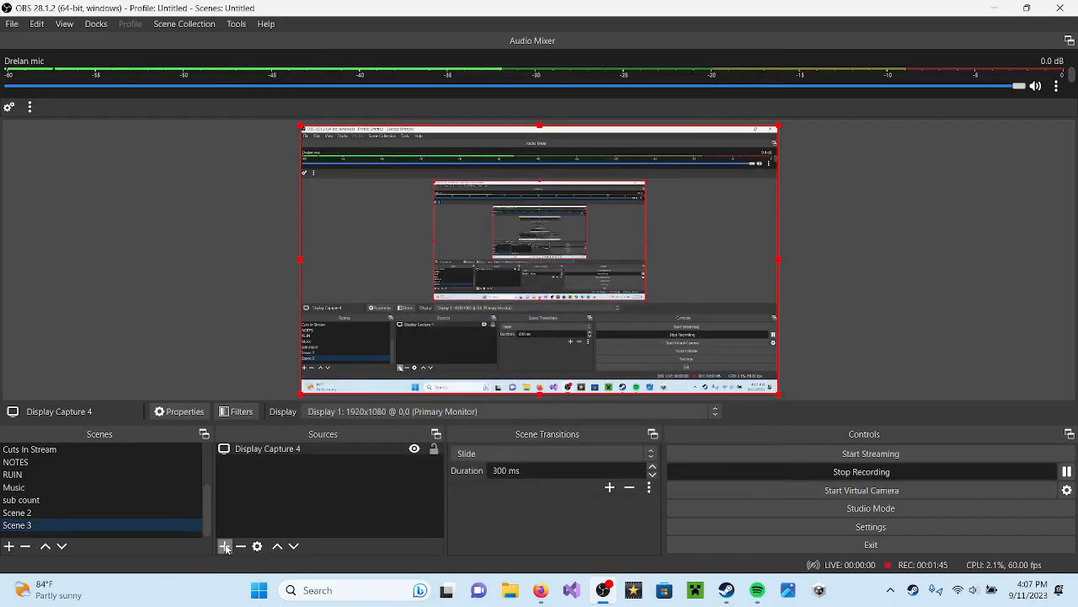
# Step: Add an Image source to Scene 3 using the Batman Arkham City screenshot file
pyautogui.click(224, 546)
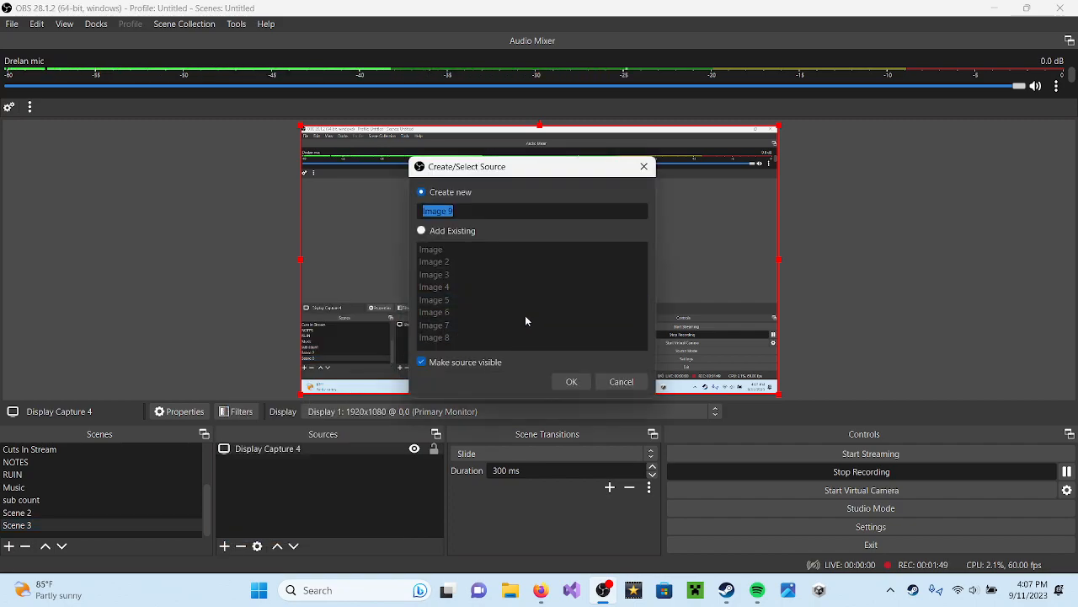
pyautogui.click(571, 381)
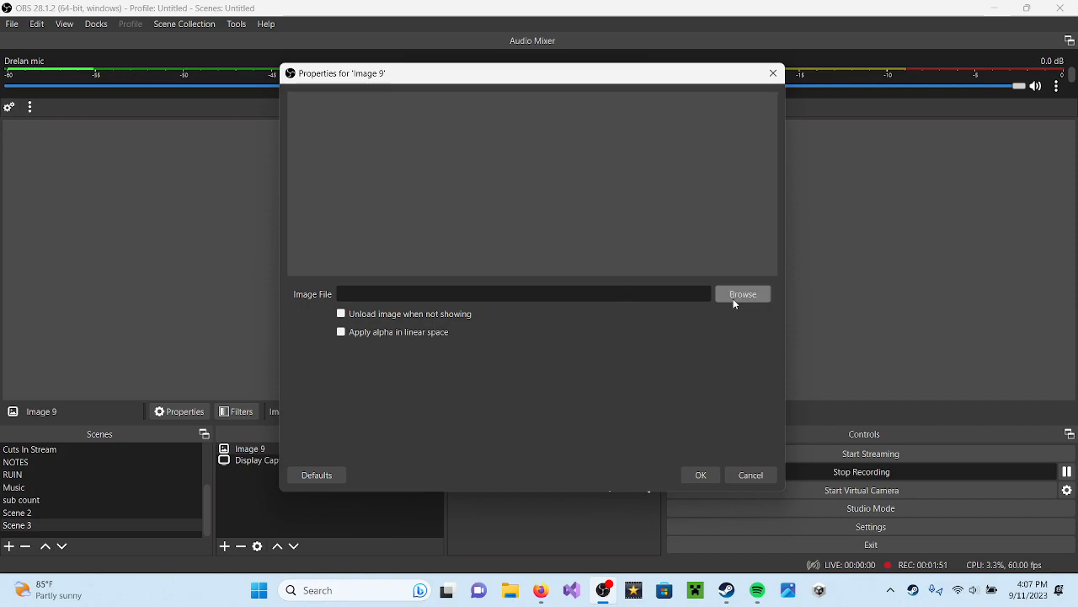
pyautogui.click(741, 293)
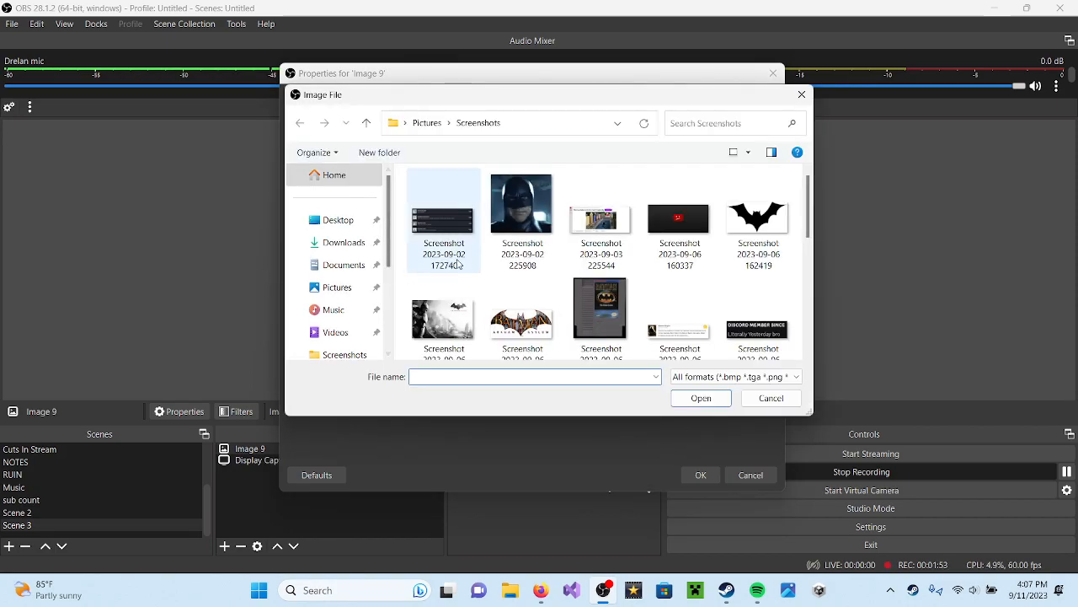
pyautogui.click(443, 303)
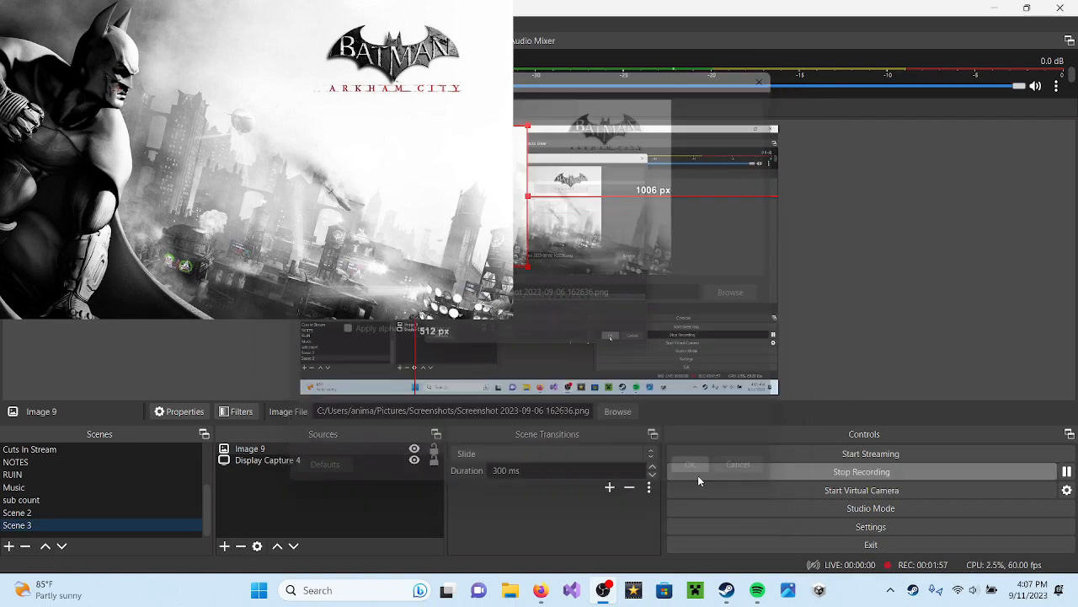
pyautogui.click(690, 465)
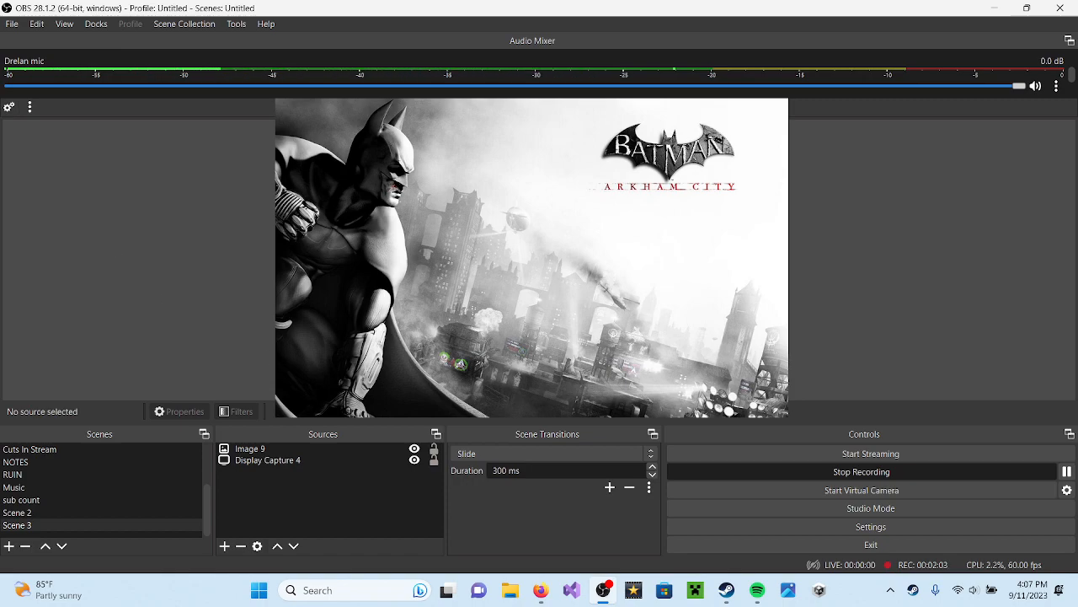
pyautogui.click(249, 448)
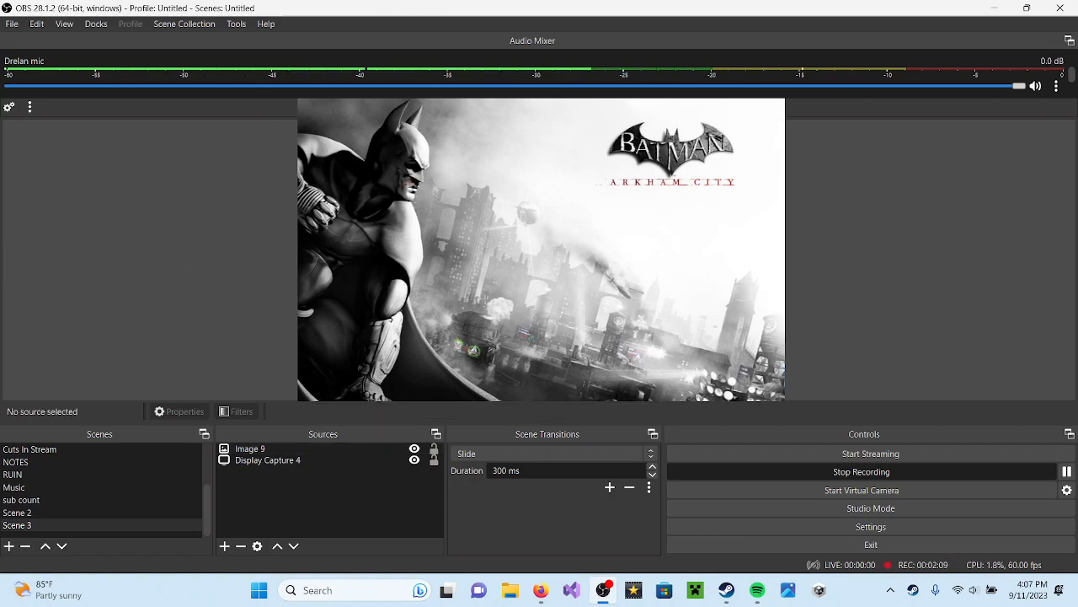
pyautogui.click(249, 449)
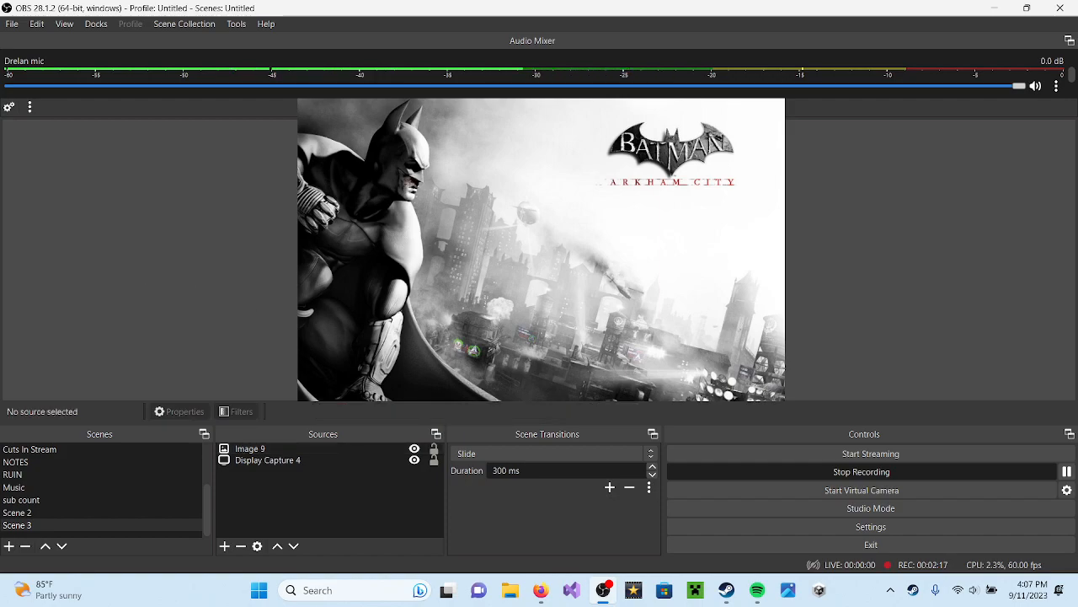
pyautogui.click(249, 448)
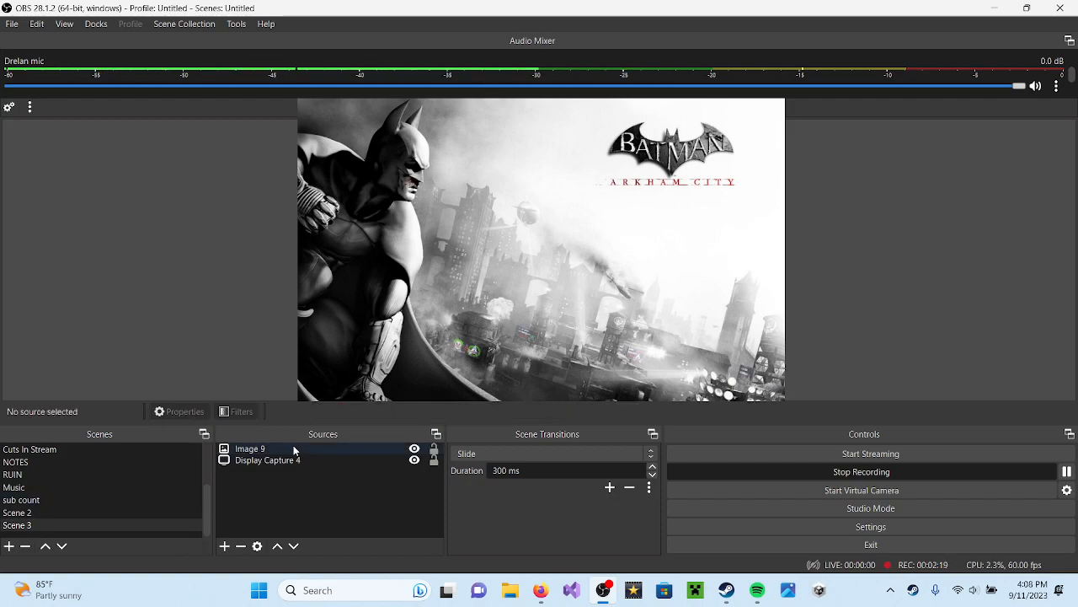
pyautogui.click(249, 449)
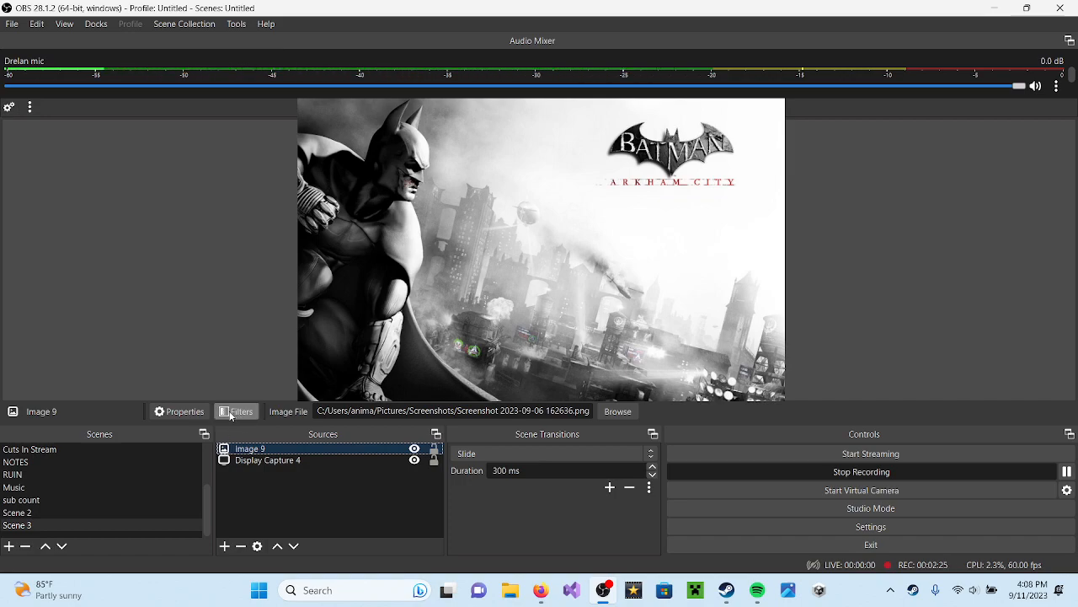
# Step: Add a Chroma Key filter to Image 9 with Key Color Type set to Custom
pyautogui.click(236, 411)
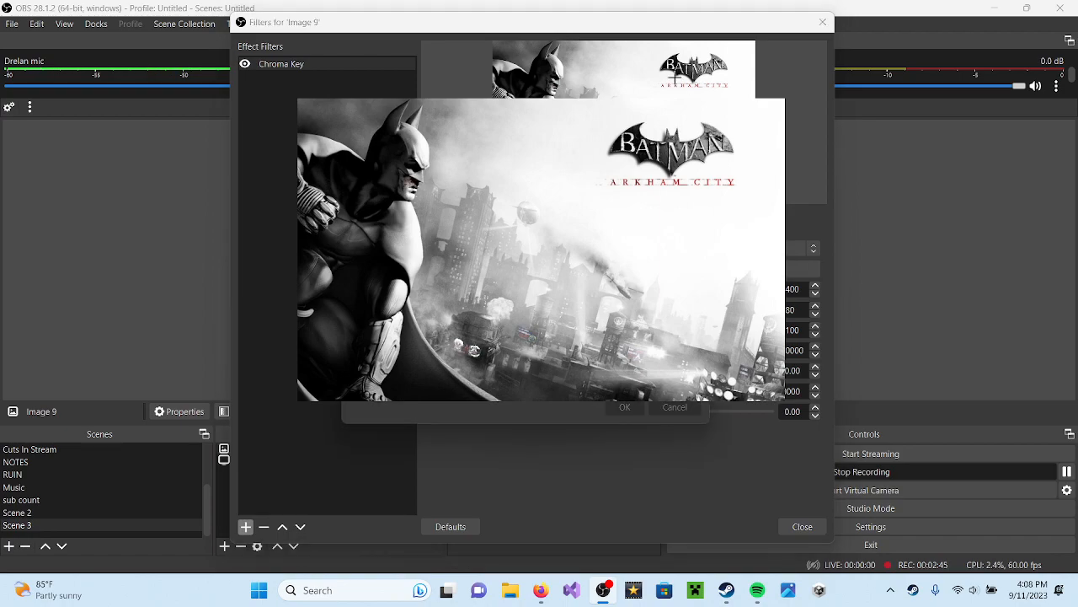
pyautogui.click(755, 269)
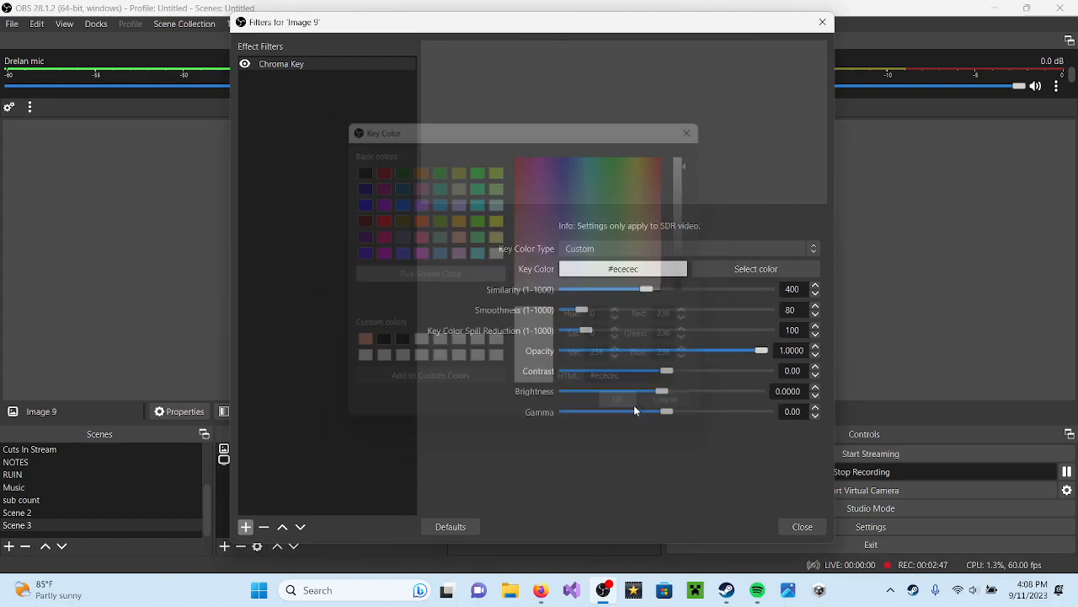
pyautogui.click(616, 398)
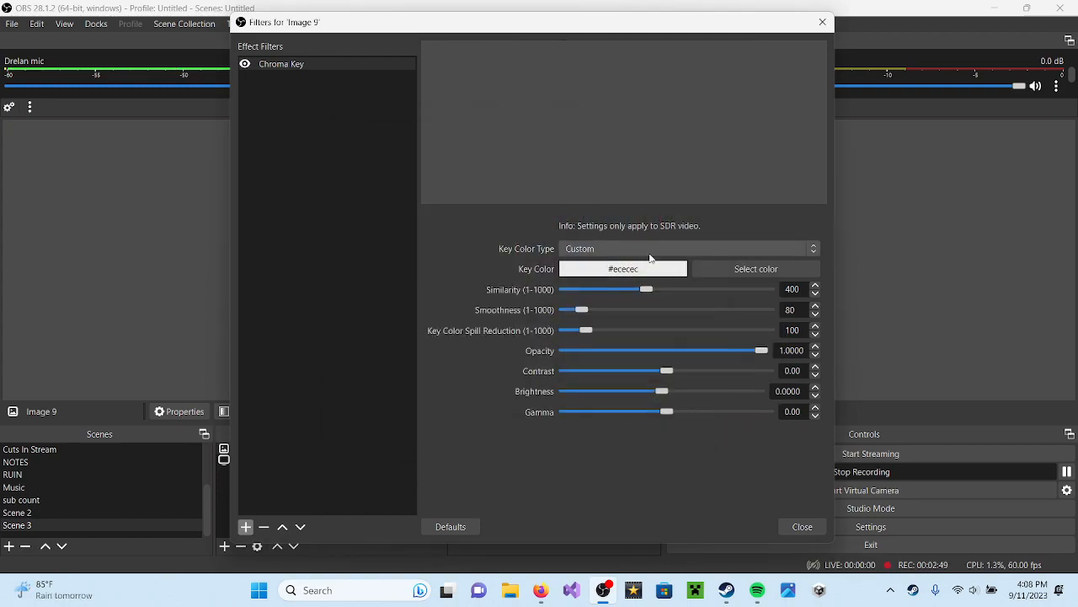
pyautogui.click(755, 268)
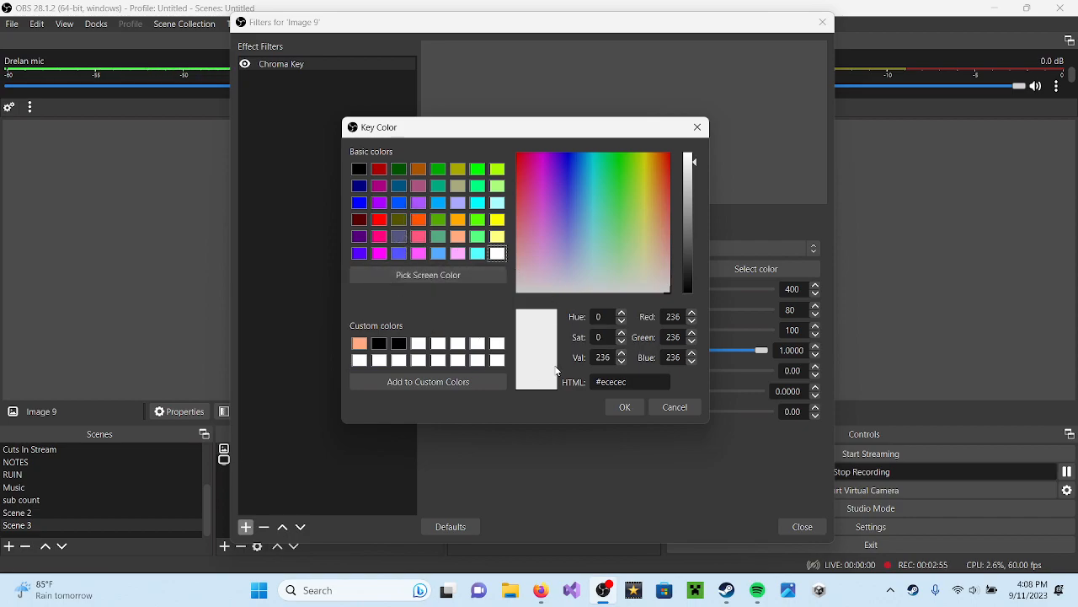
# Step: Browse the key colour chooser, keeping the light grey #ececec and dismissing without changes
pyautogui.click(623, 407)
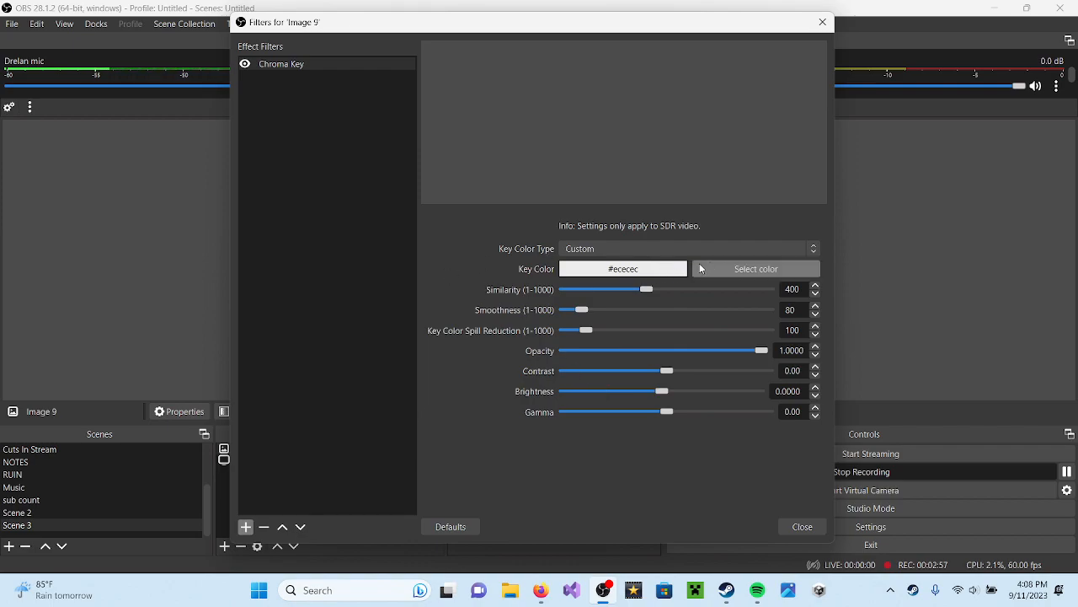
pyautogui.click(755, 270)
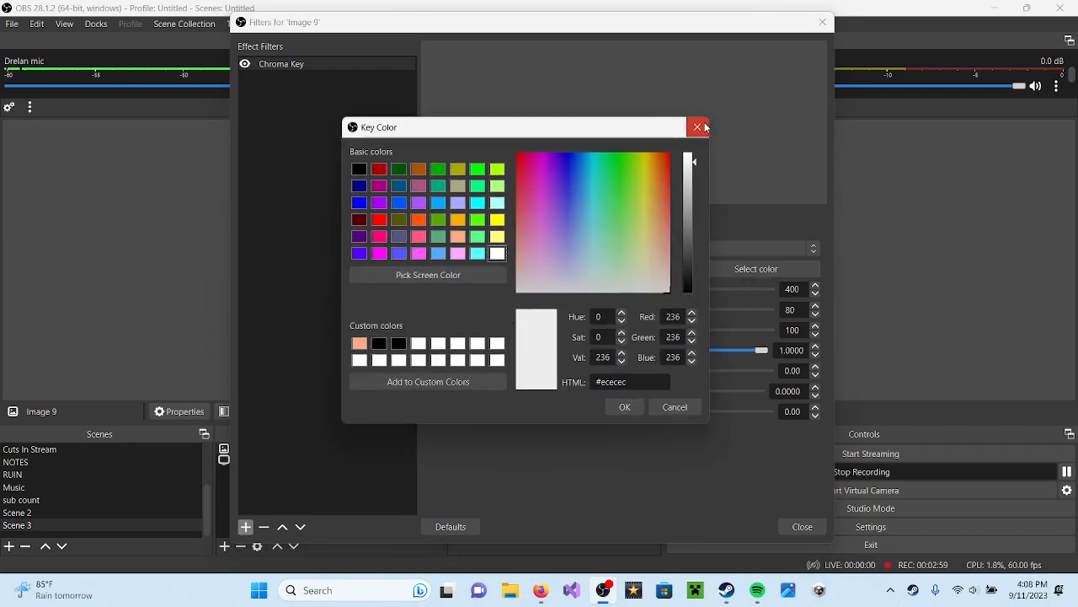
pyautogui.click(698, 128)
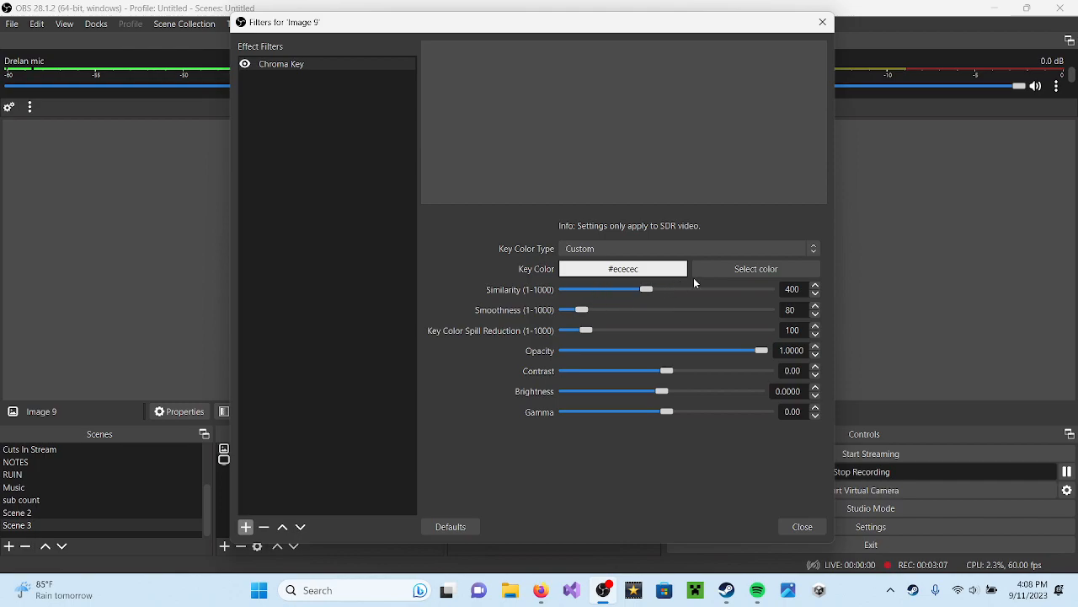
# Step: Sample a dark grey #4c4c4c from the screen as the Chroma Key colour for Image 9
pyautogui.click(755, 270)
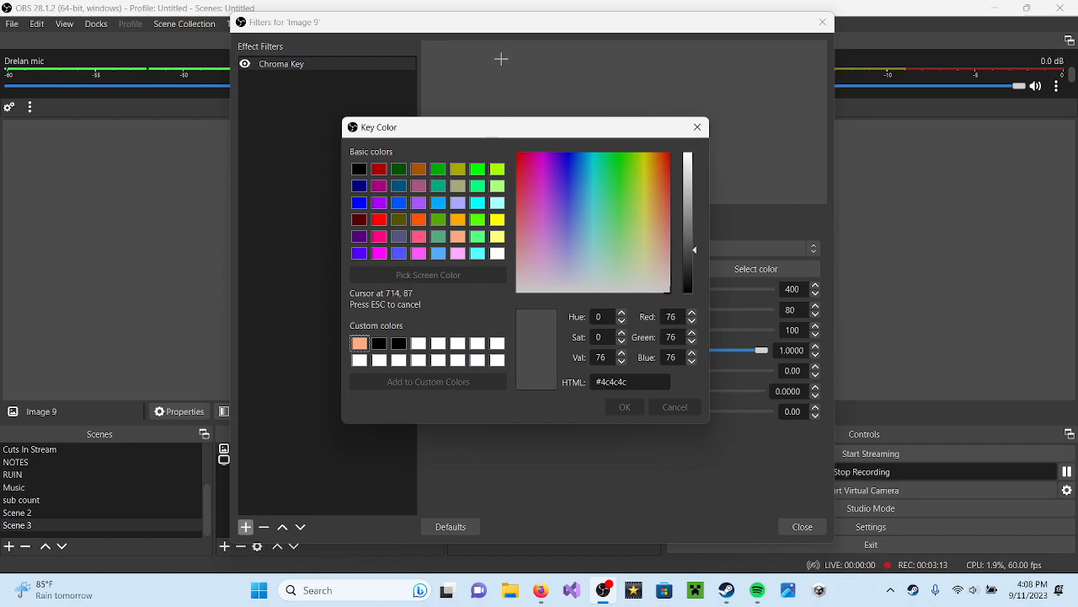
pyautogui.moveTo(468, 91)
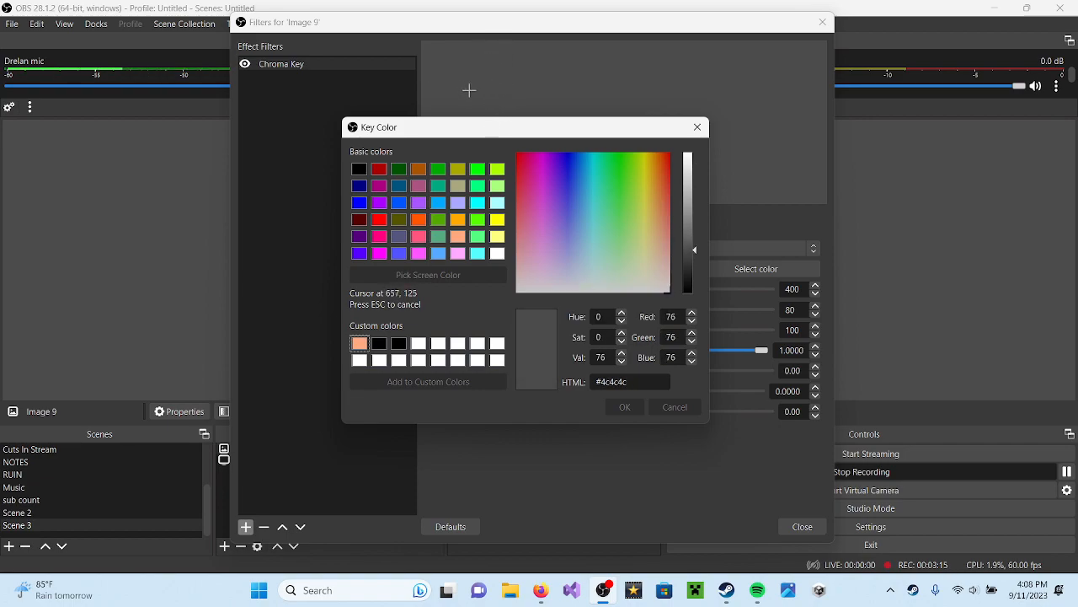
pyautogui.click(623, 406)
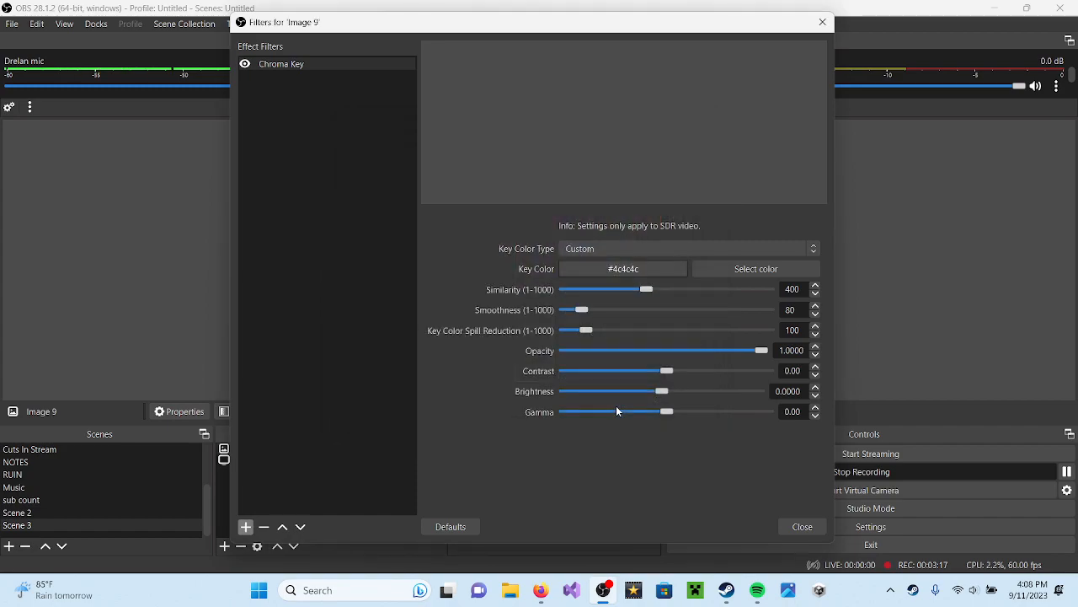
pyautogui.click(754, 268)
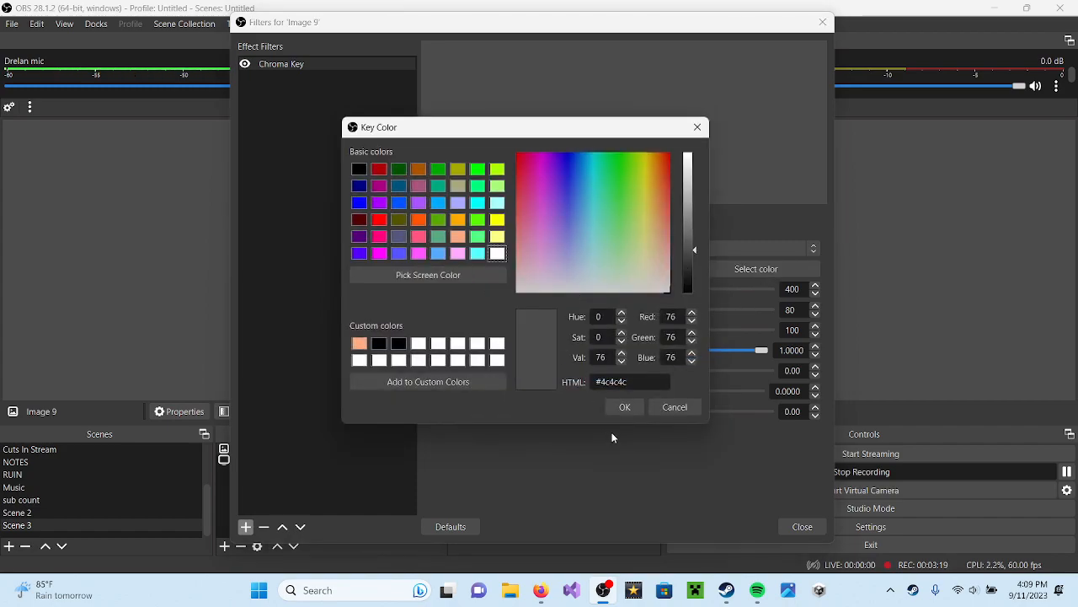
pyautogui.moveTo(807, 256)
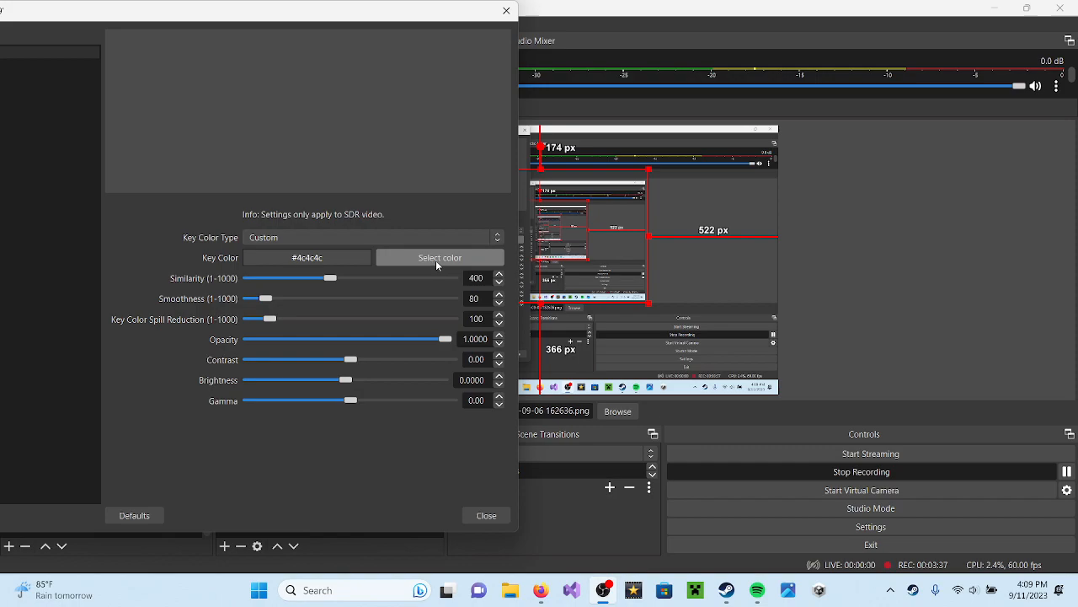
pyautogui.click(439, 256)
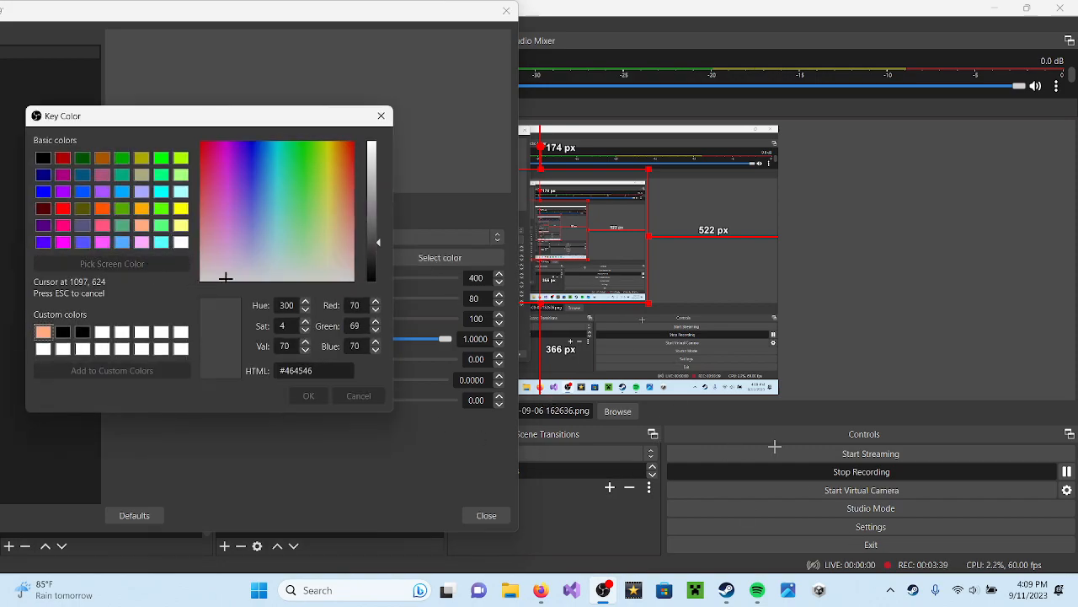
pyautogui.click(308, 394)
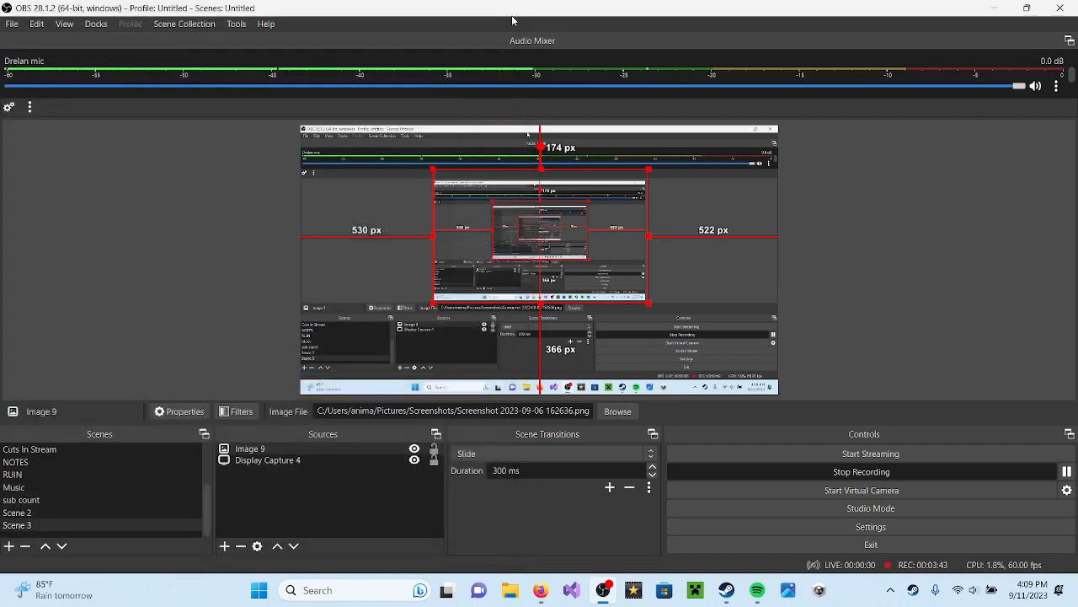
pyautogui.click(249, 448)
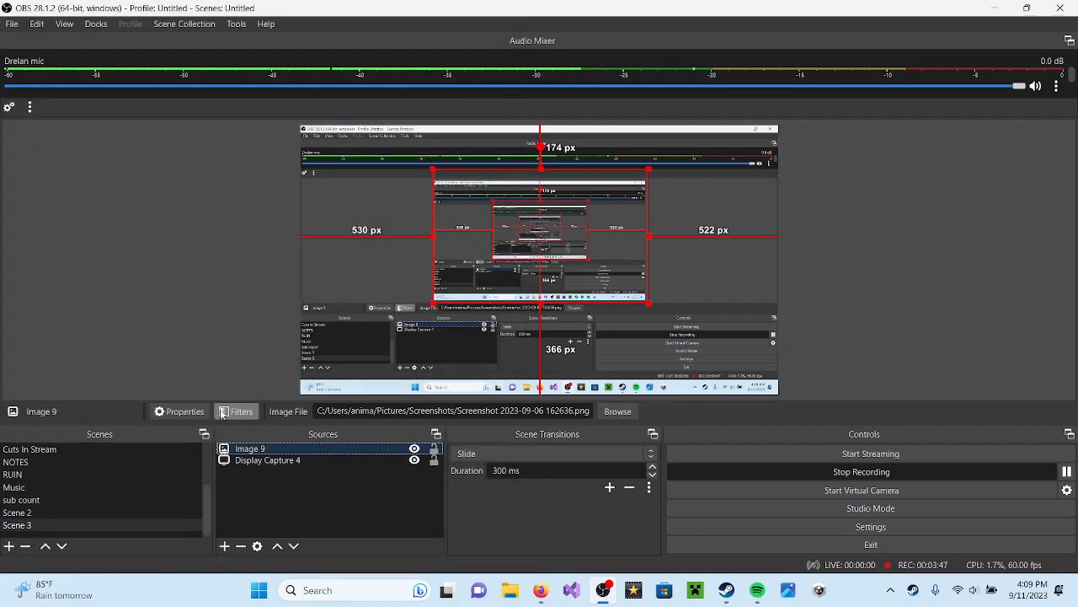
pyautogui.click(241, 411)
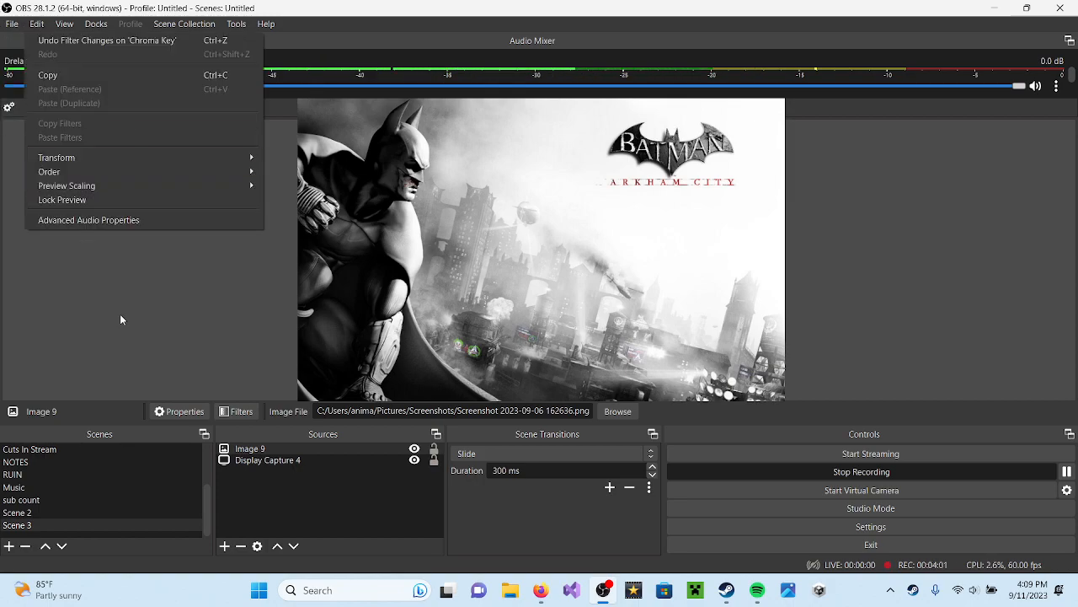
pyautogui.click(122, 318)
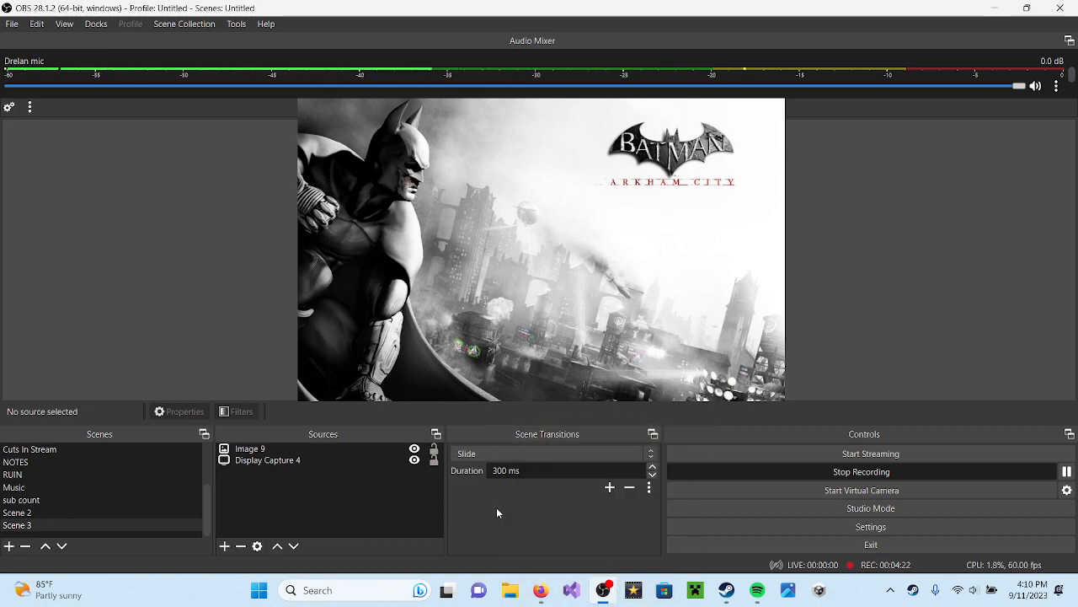
pyautogui.moveTo(512, 516)
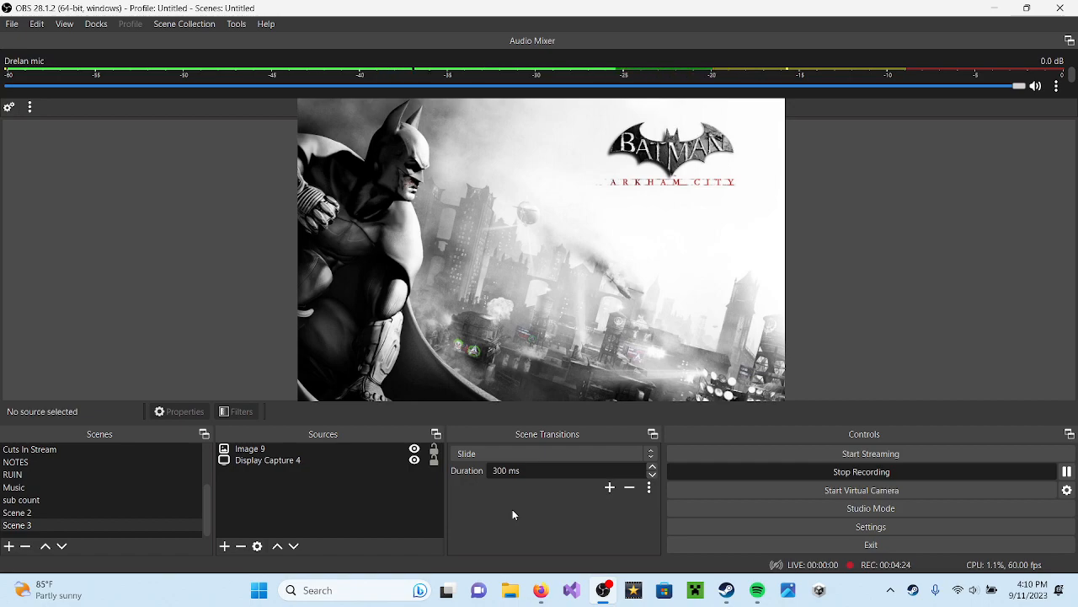
pyautogui.moveTo(479, 519)
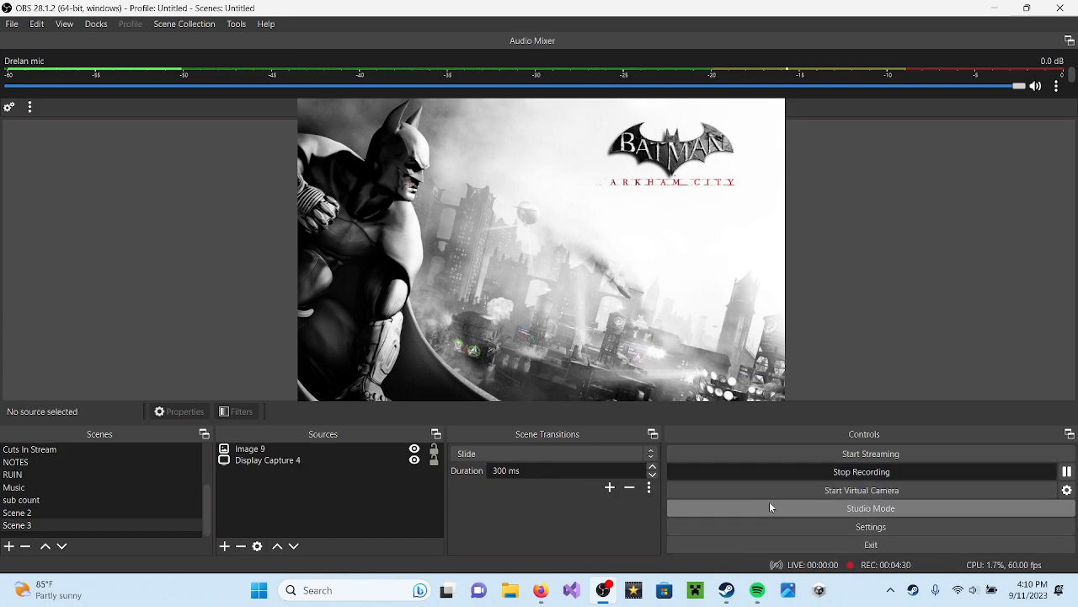
pyautogui.click(862, 489)
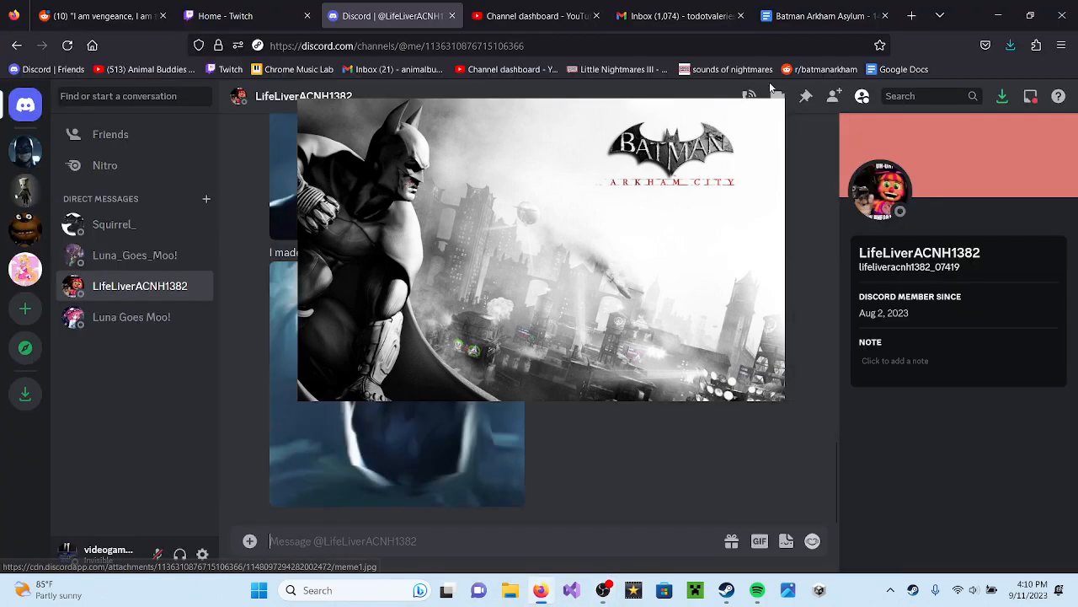
pyautogui.moveTo(775, 94)
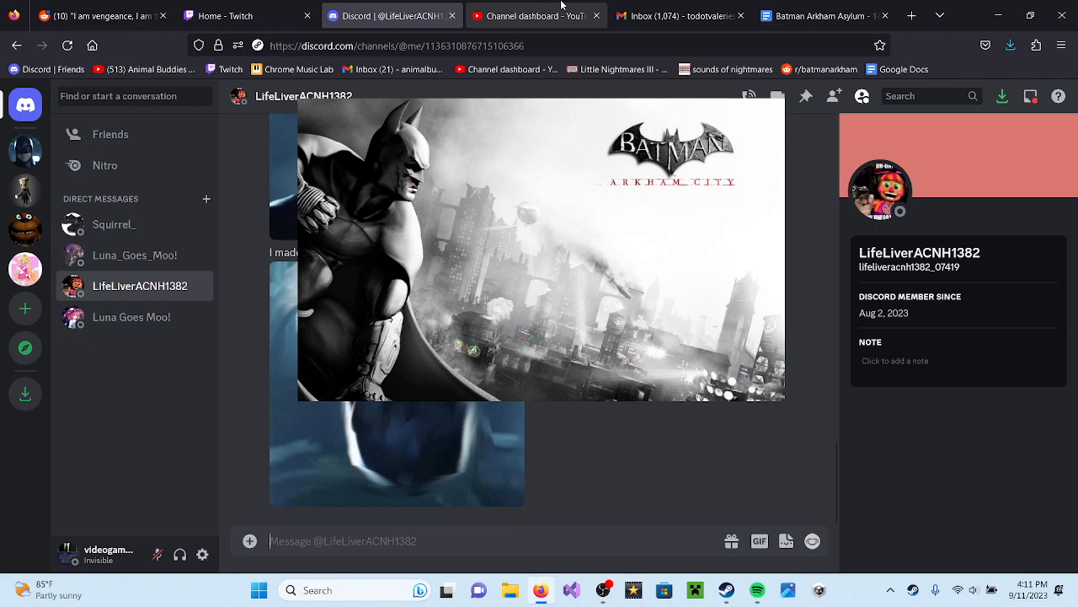
pyautogui.click(536, 15)
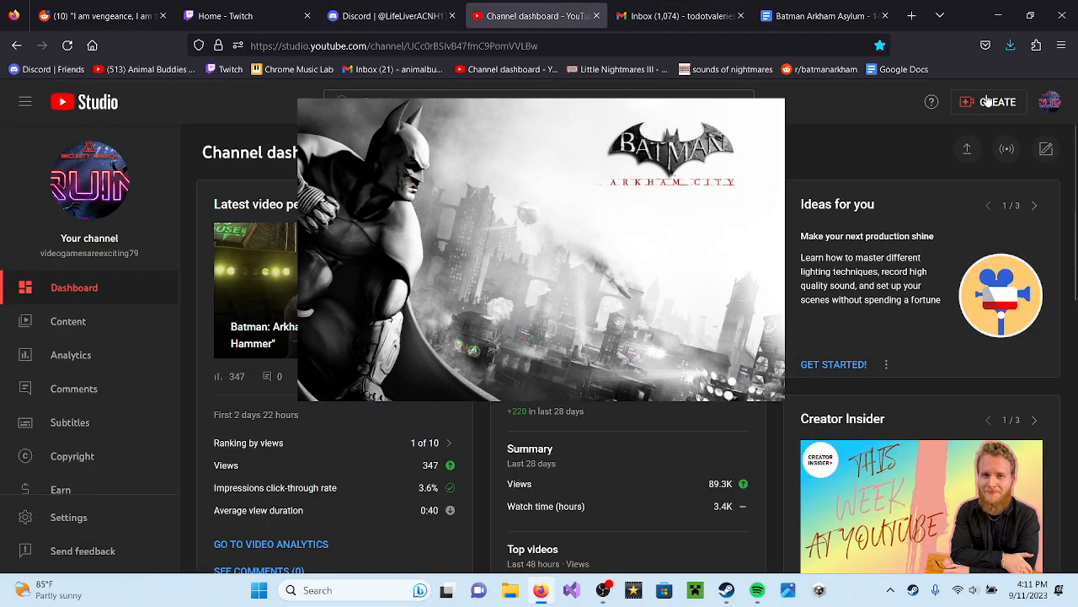
pyautogui.click(998, 101)
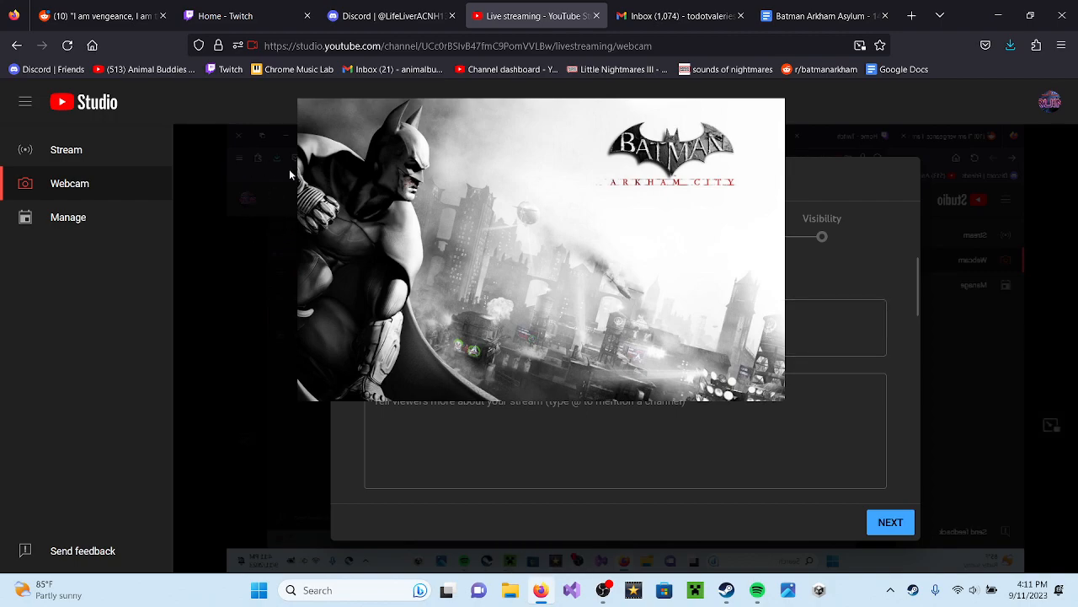
pyautogui.moveTo(266, 228)
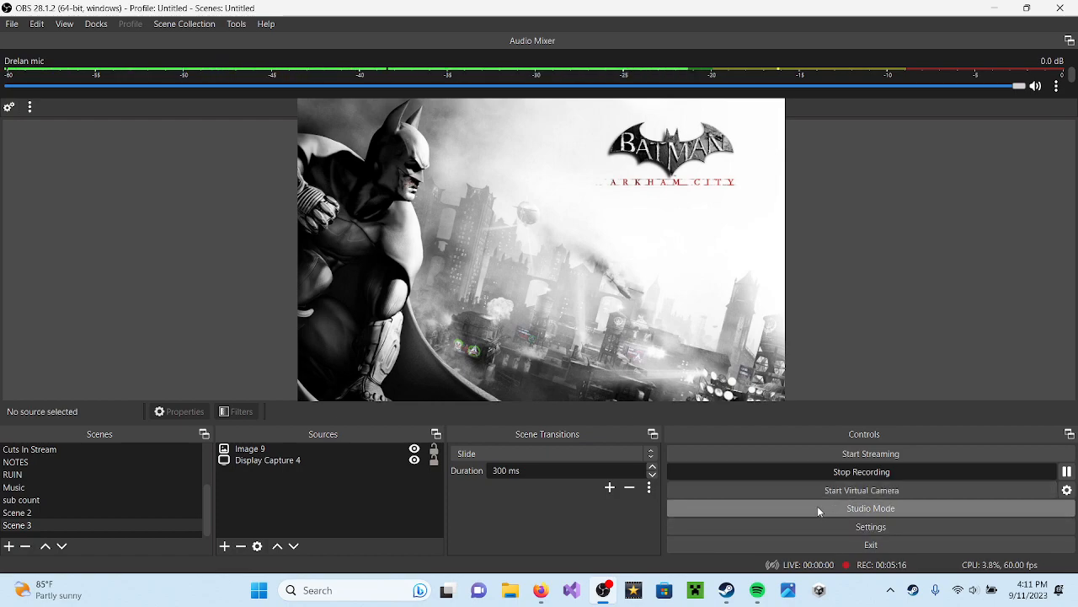
# Step: Bring up the Settings window on the General section from the Controls dock
pyautogui.click(870, 507)
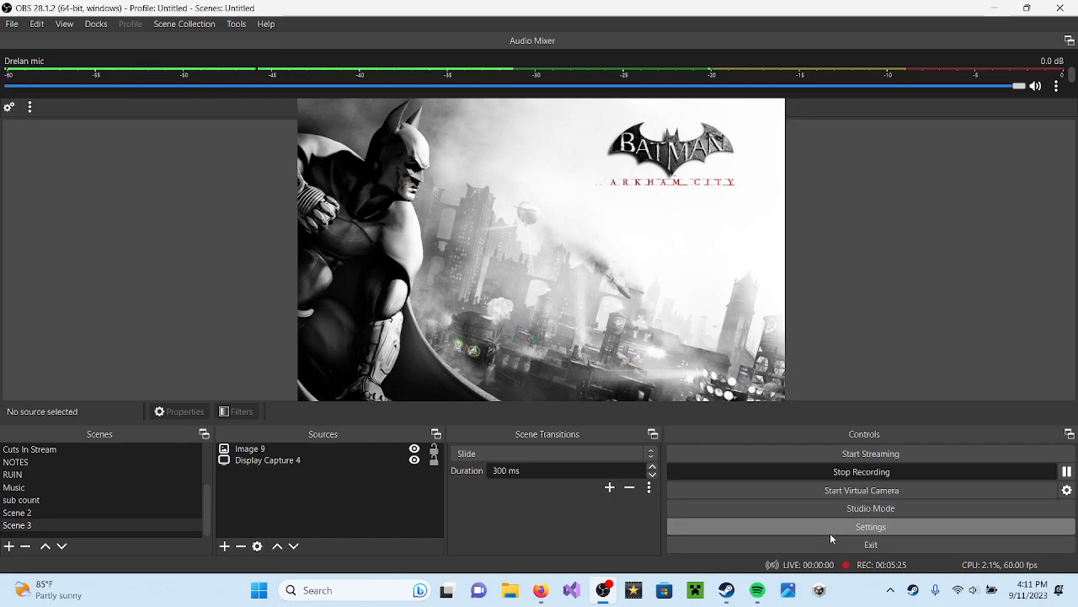
pyautogui.click(869, 526)
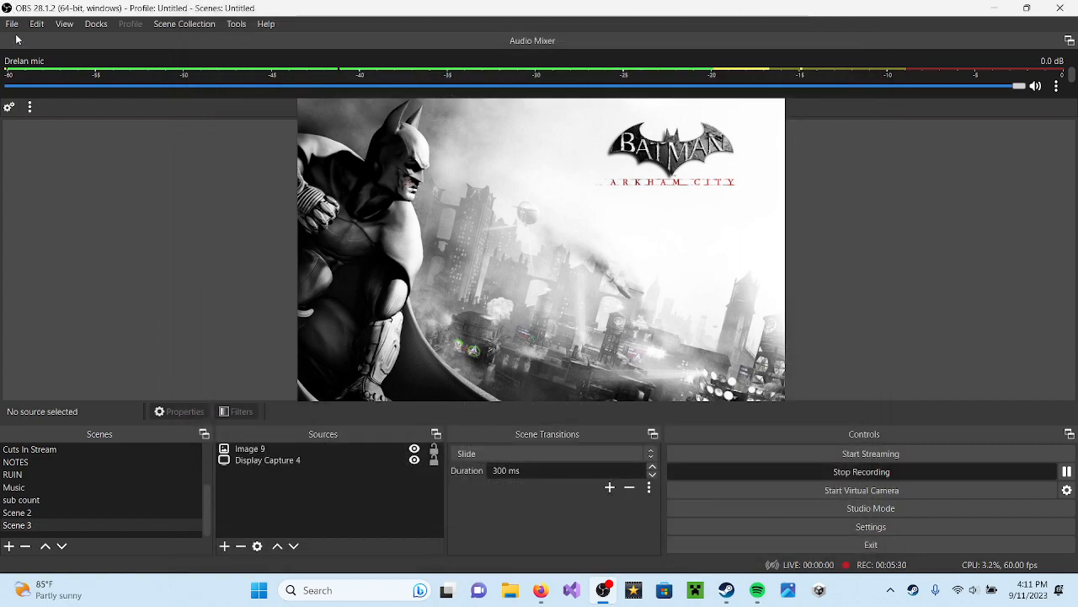
pyautogui.click(12, 24)
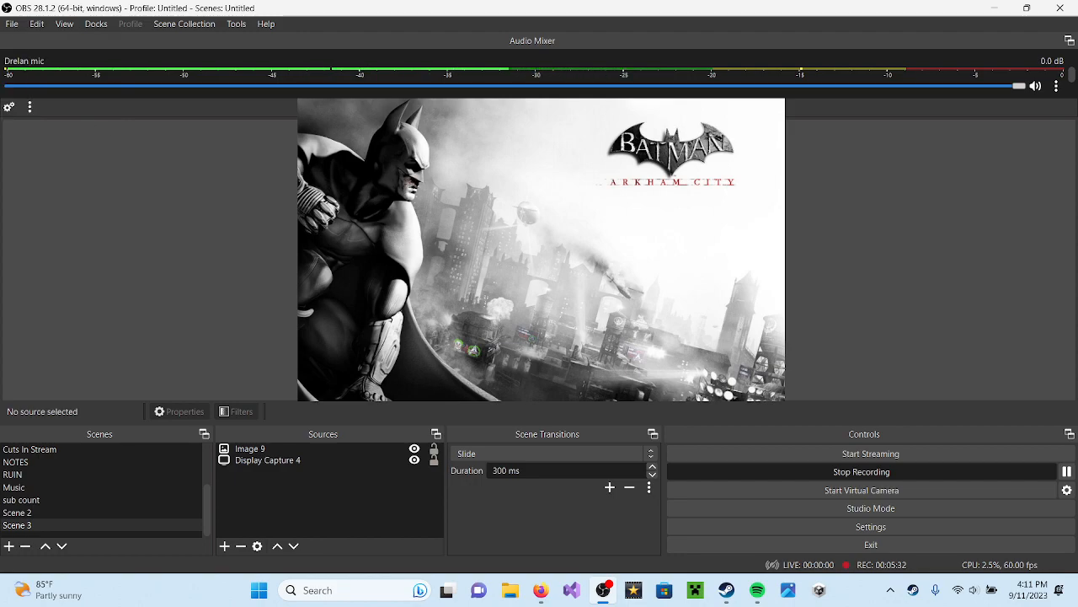
pyautogui.click(869, 526)
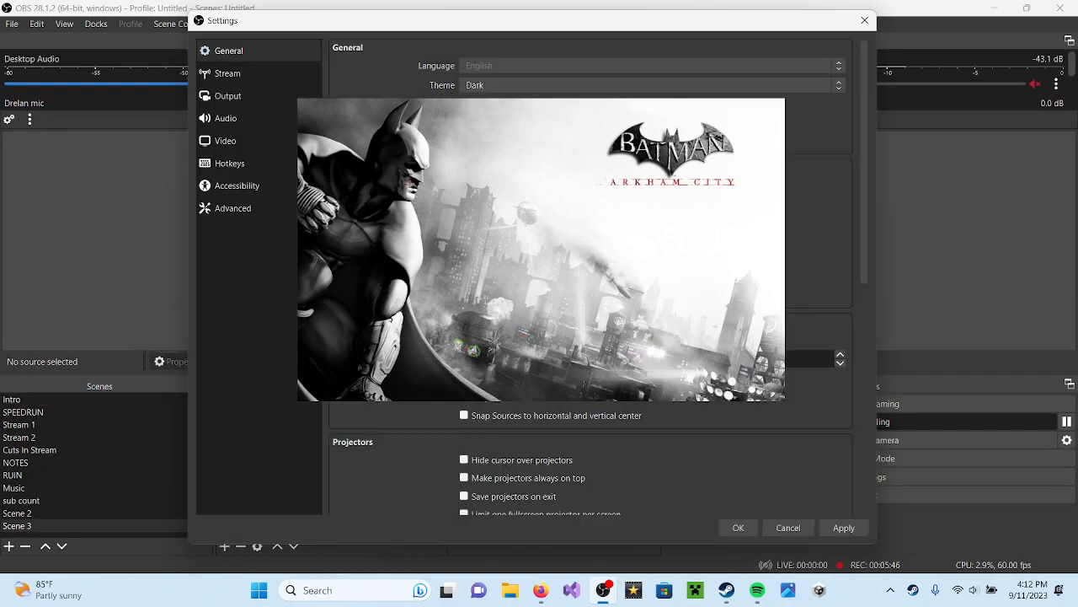
pyautogui.click(226, 142)
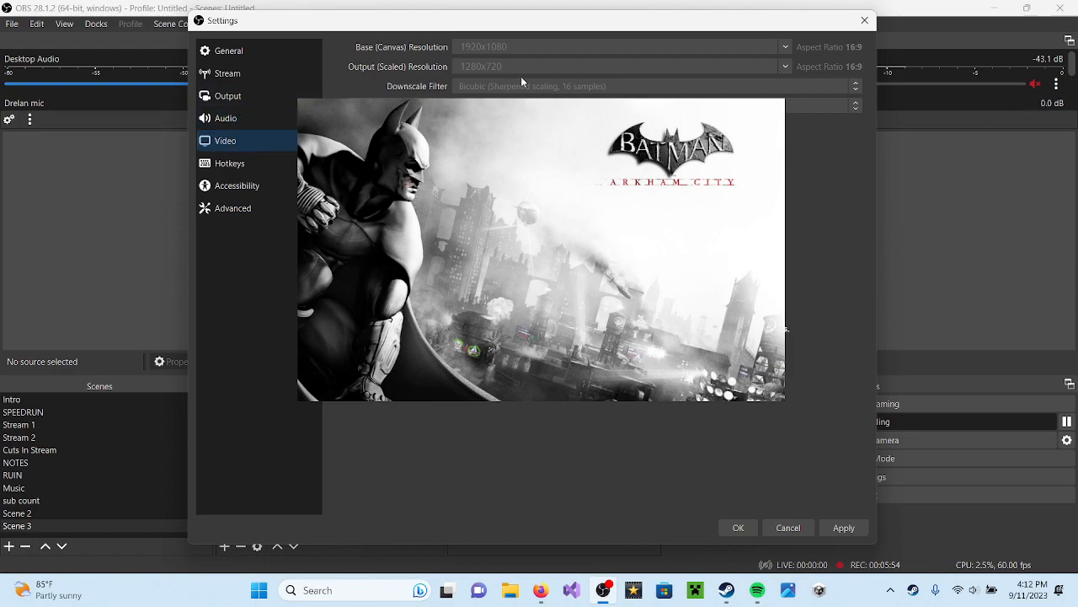
pyautogui.click(229, 161)
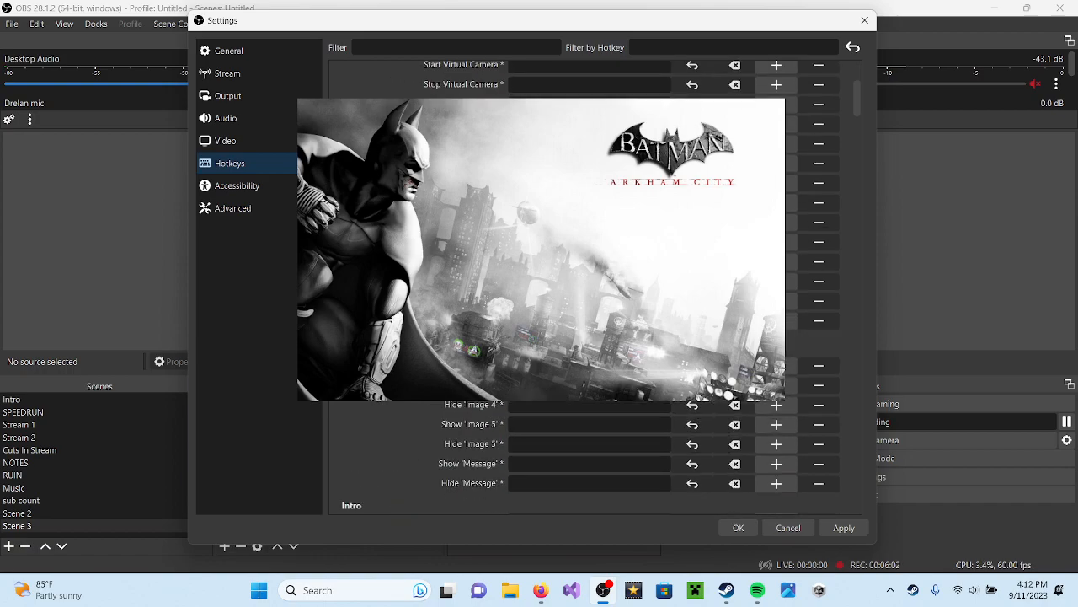
pyautogui.scroll(-3)
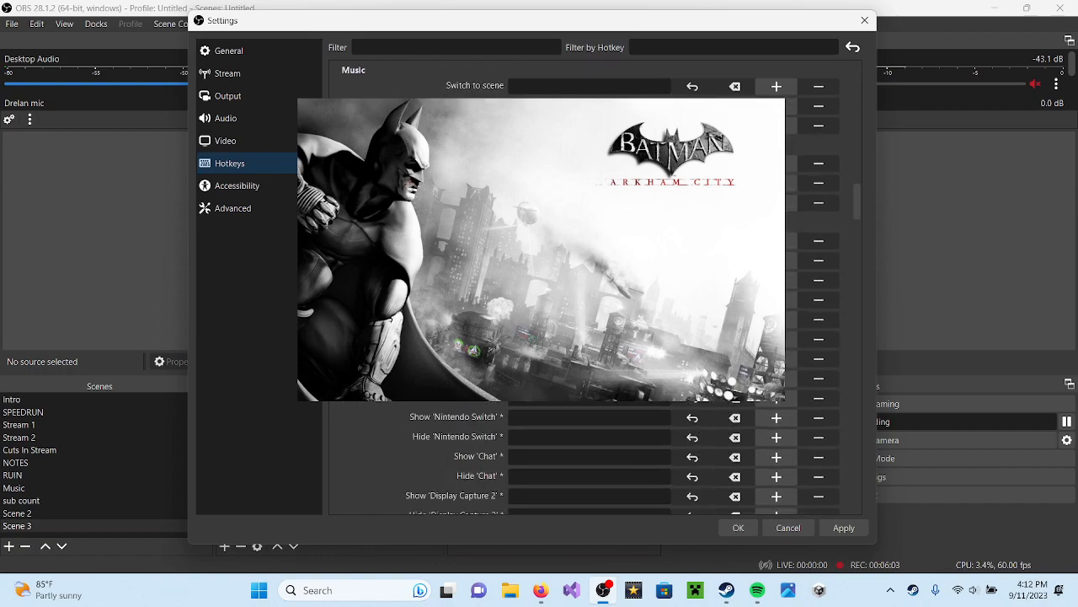
pyautogui.scroll(-3)
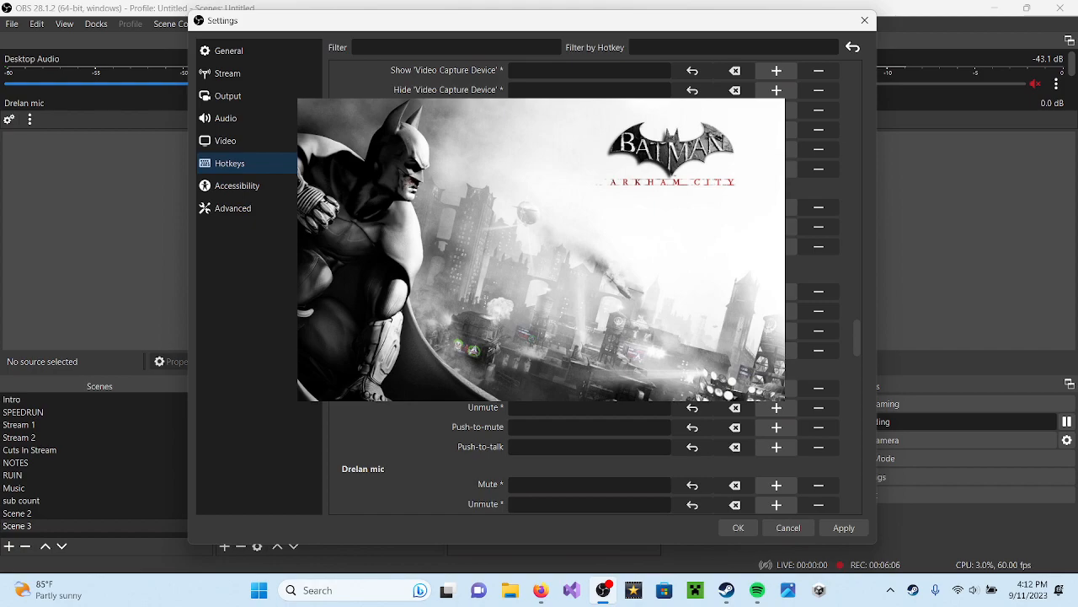
pyautogui.scroll(-3)
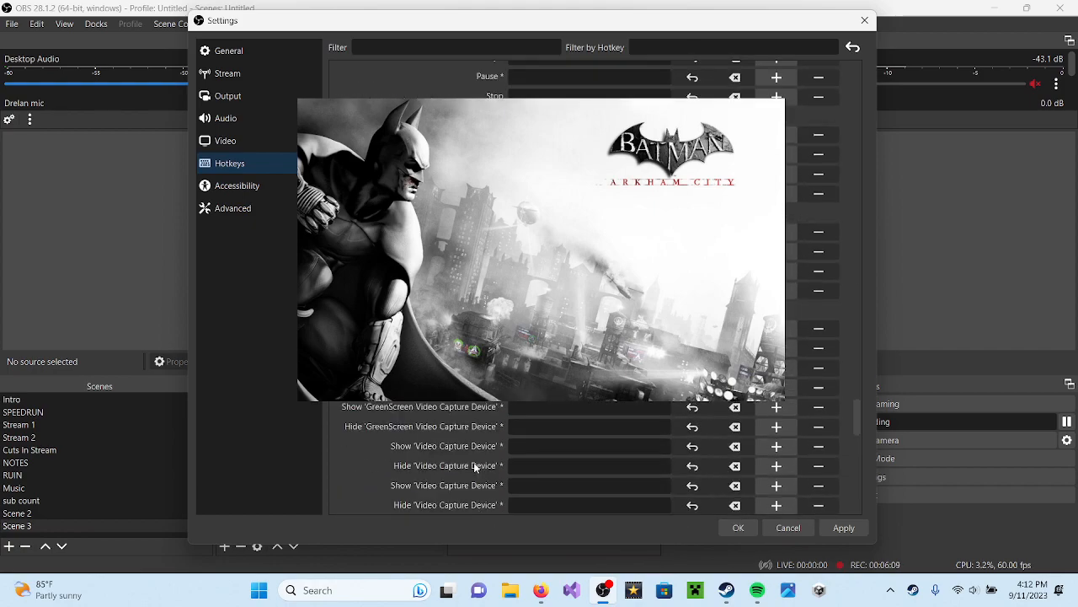
pyautogui.scroll(-3)
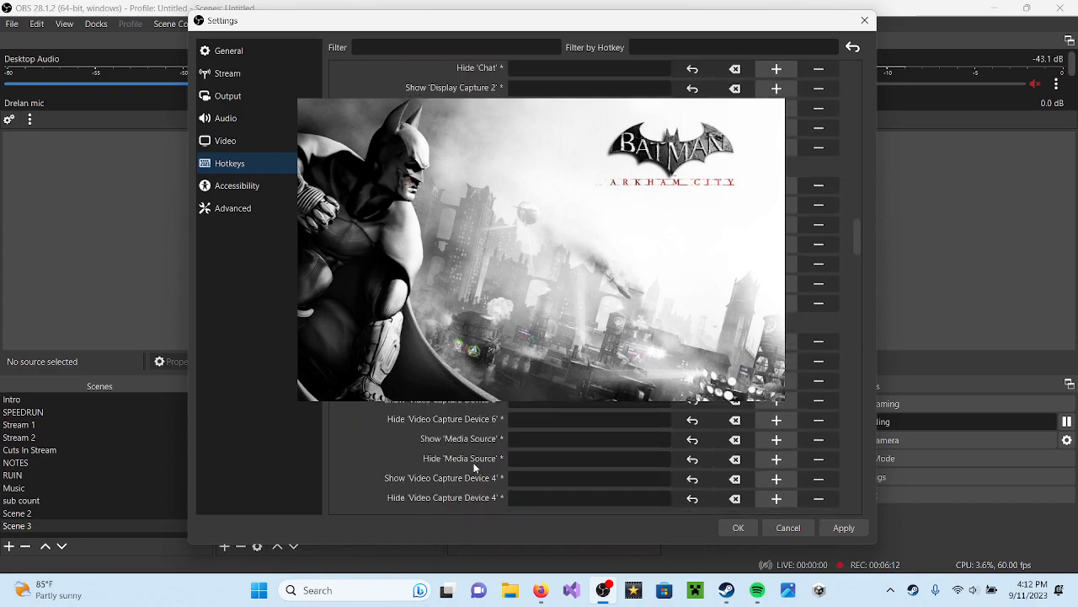
pyautogui.scroll(-3)
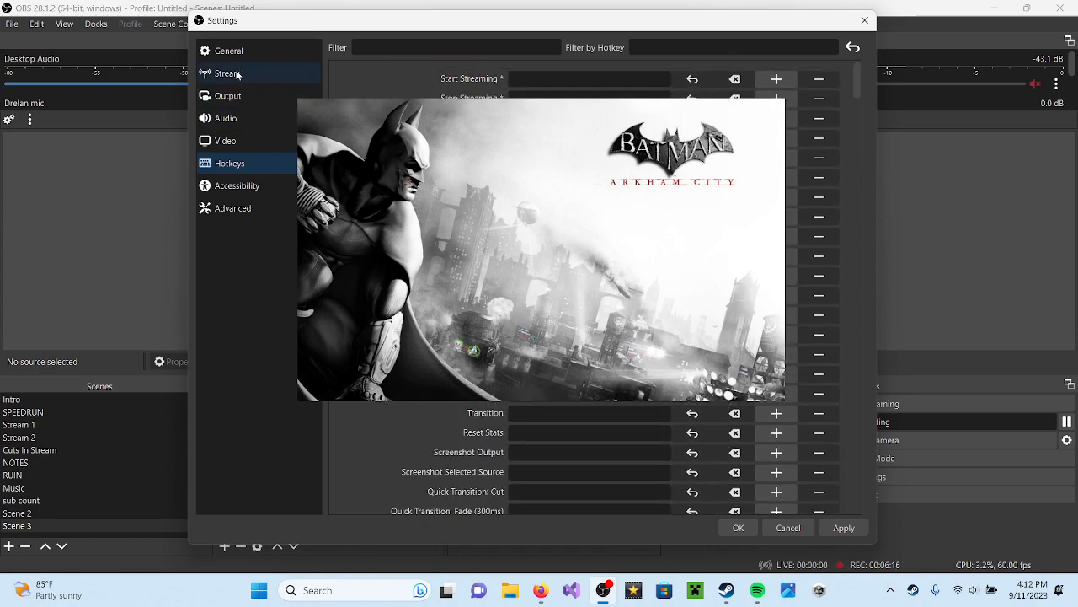
pyautogui.click(229, 51)
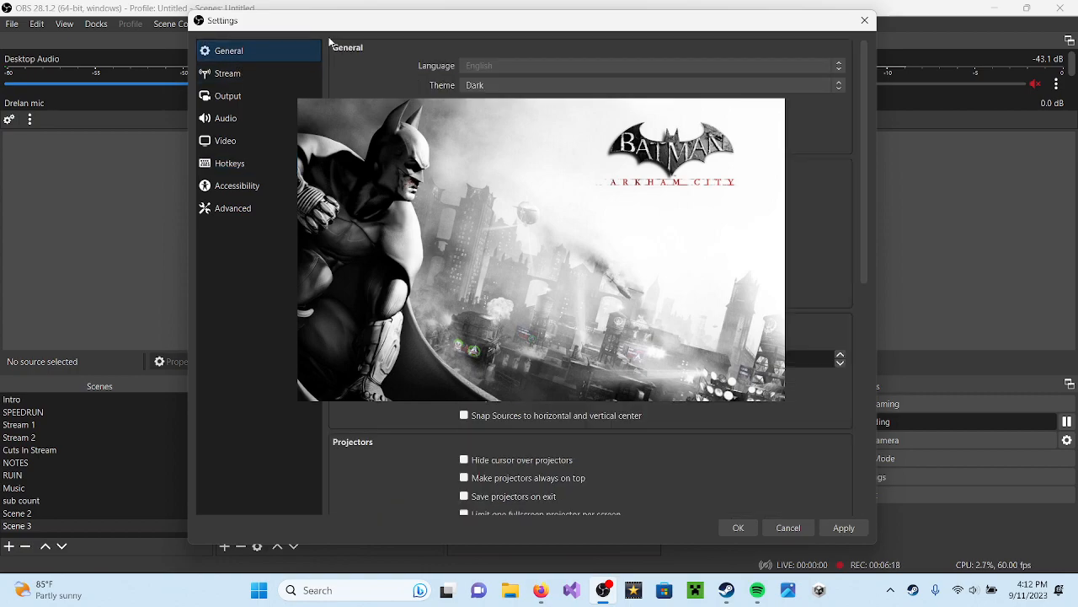
pyautogui.scroll(-3)
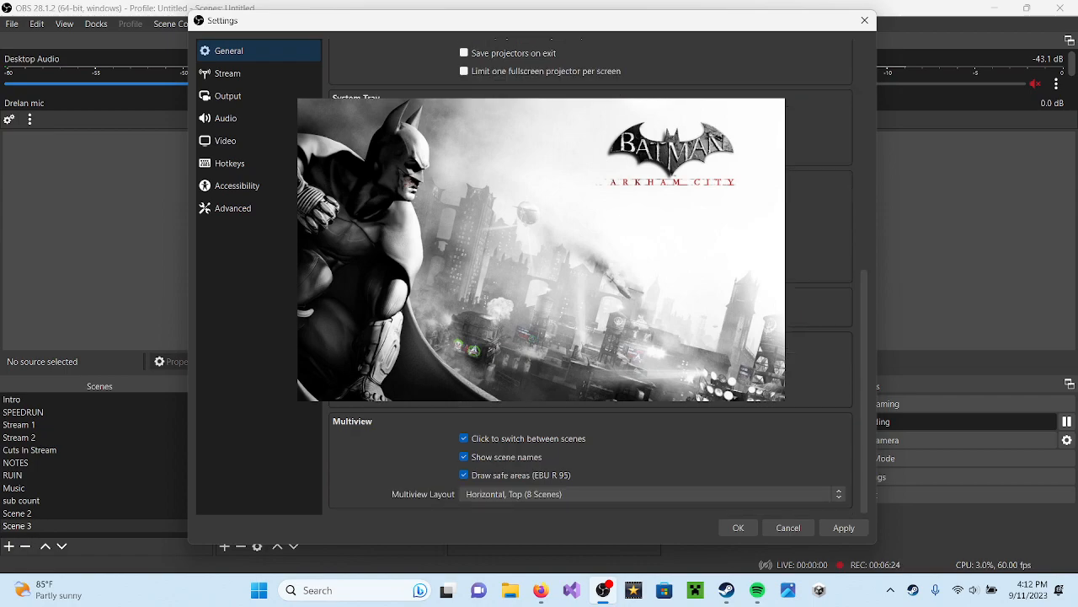
# Step: Check the Audio and Stream sections, keeping Twitch and Auto (Recommended) server, then close Settings
pyautogui.click(226, 118)
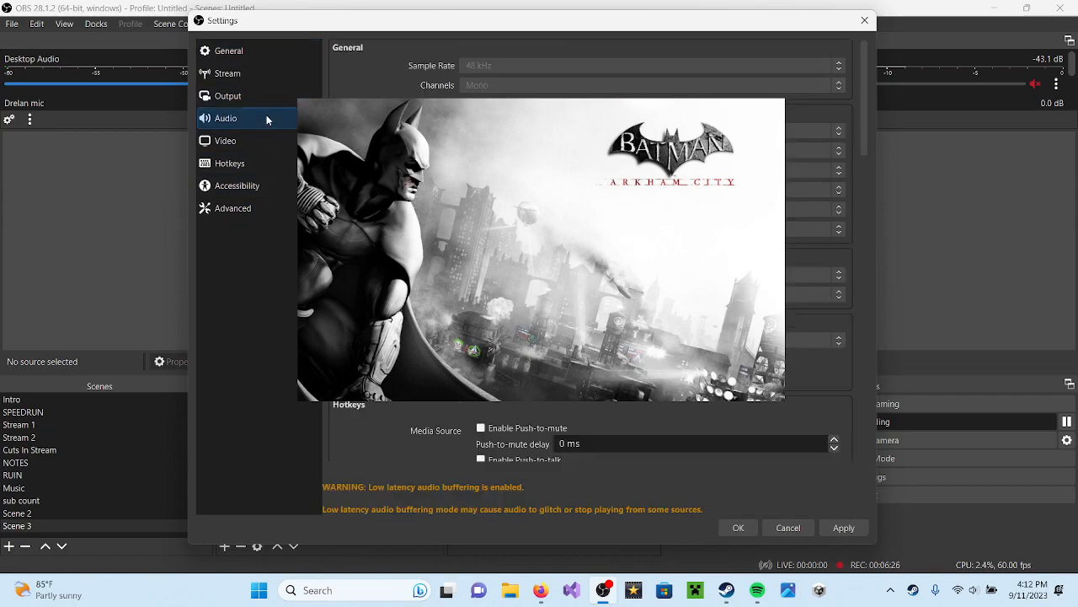
pyautogui.click(227, 74)
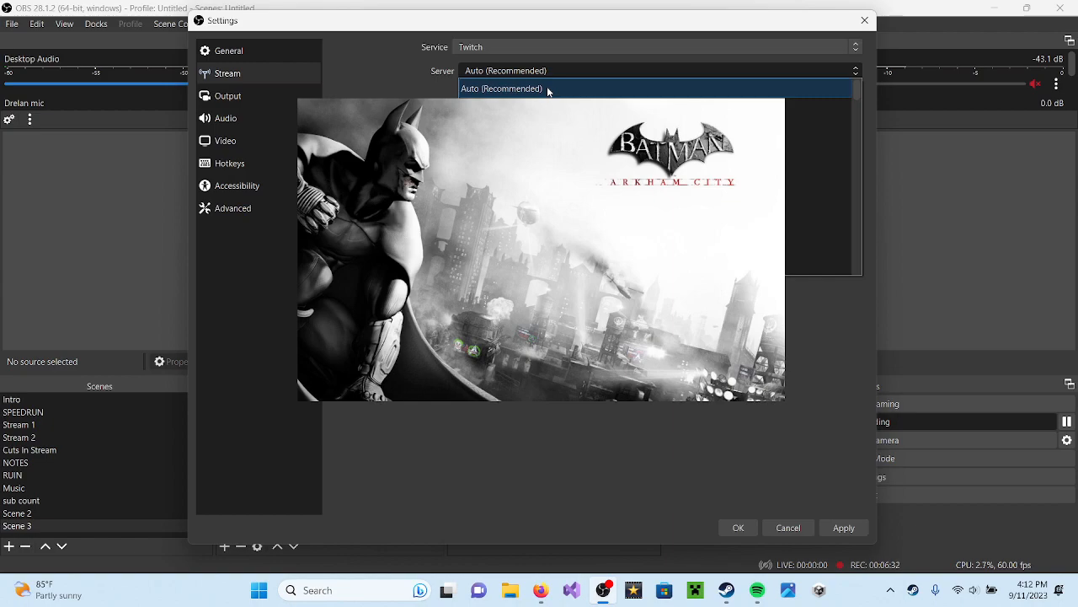
pyautogui.click(502, 88)
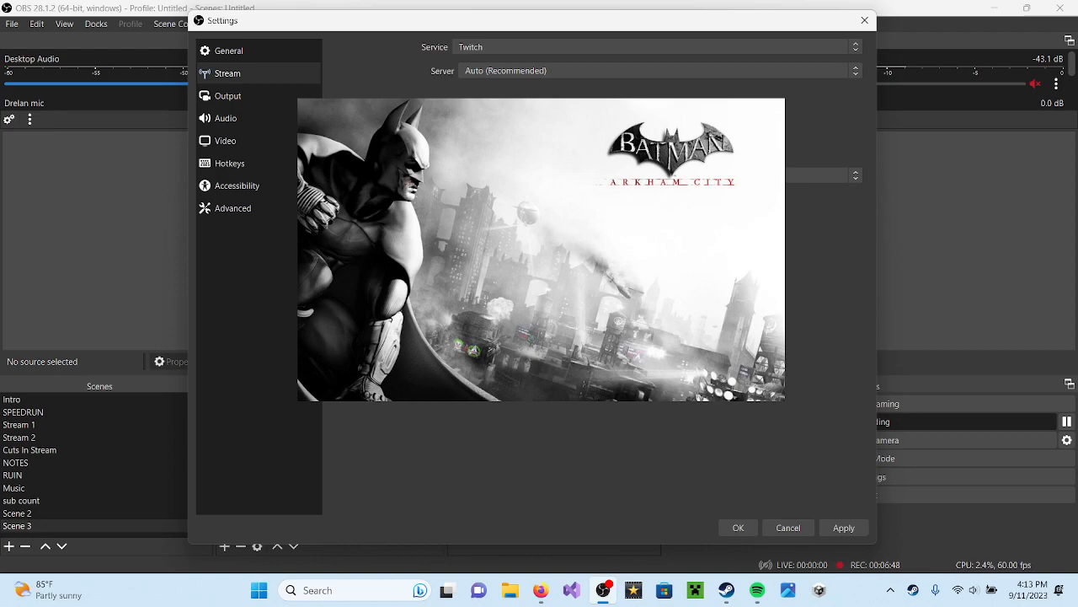
pyautogui.moveTo(480, 44)
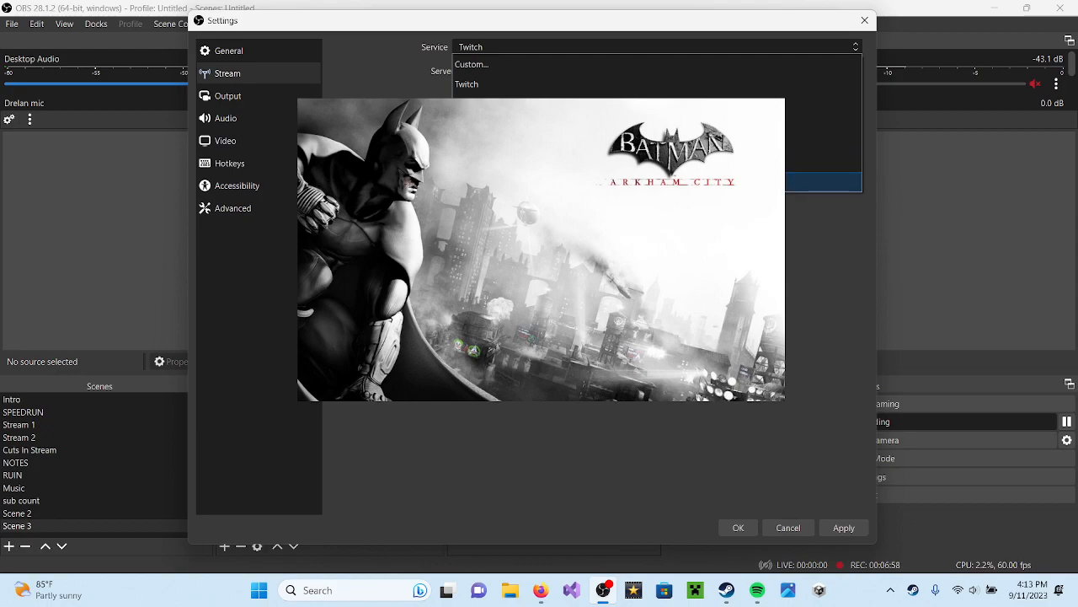
pyautogui.click(467, 84)
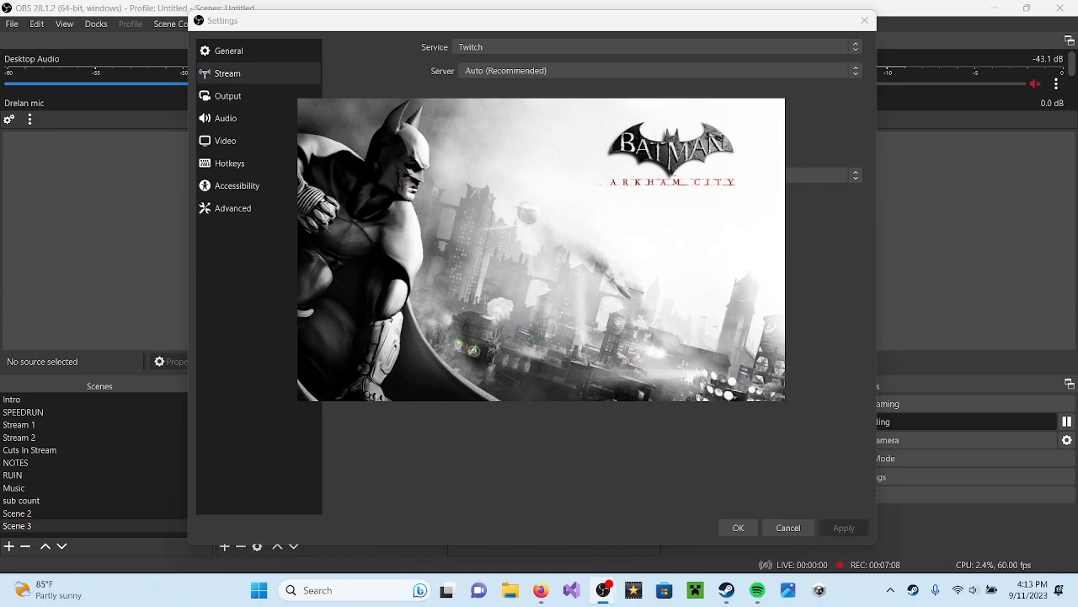
pyautogui.click(788, 525)
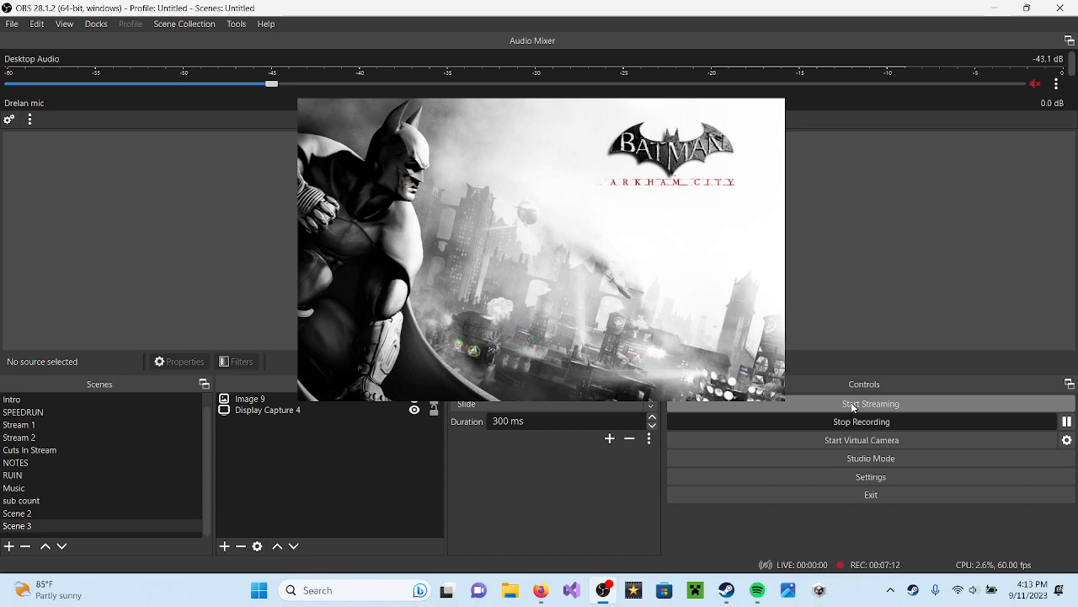
pyautogui.moveTo(790, 312)
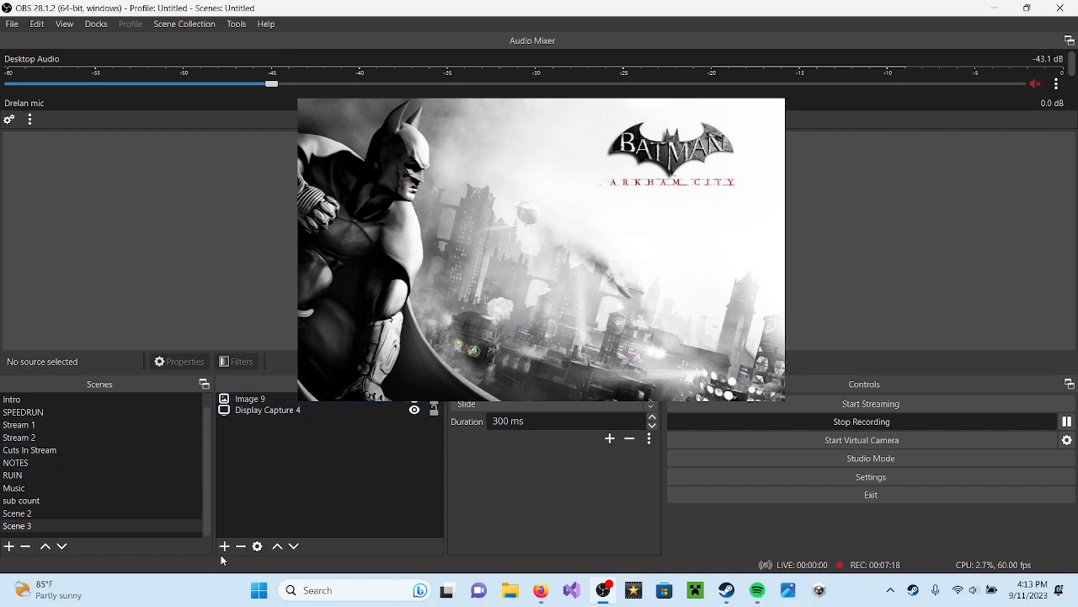
# Step: List the available source types from the Sources + menu
pyautogui.click(226, 546)
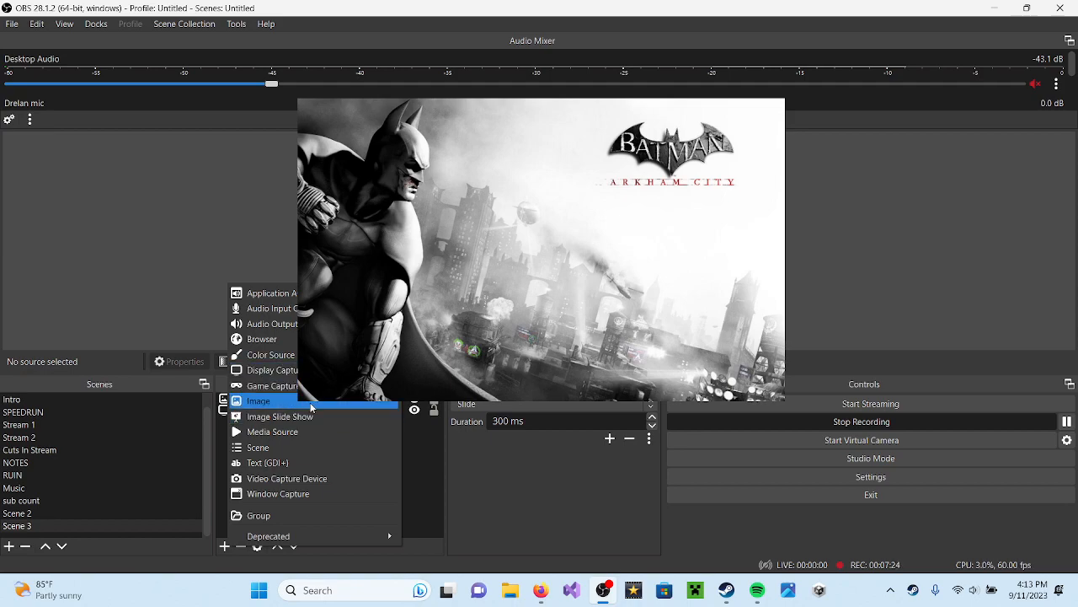
pyautogui.moveTo(278, 461)
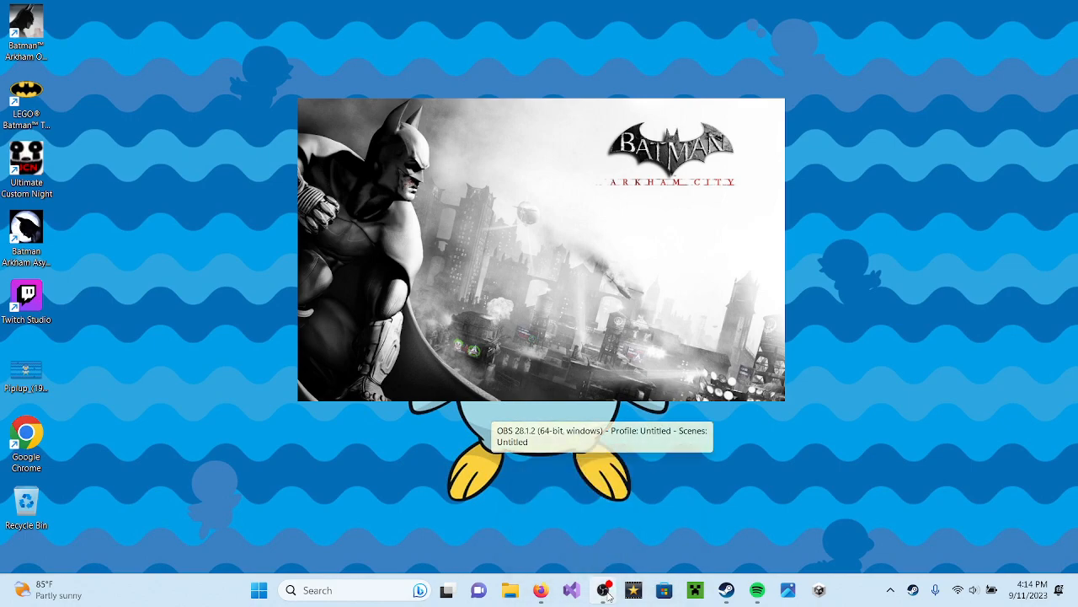
# Step: Restore the OBS window from the taskbar and look around the Audio Mixer
pyautogui.click(633, 589)
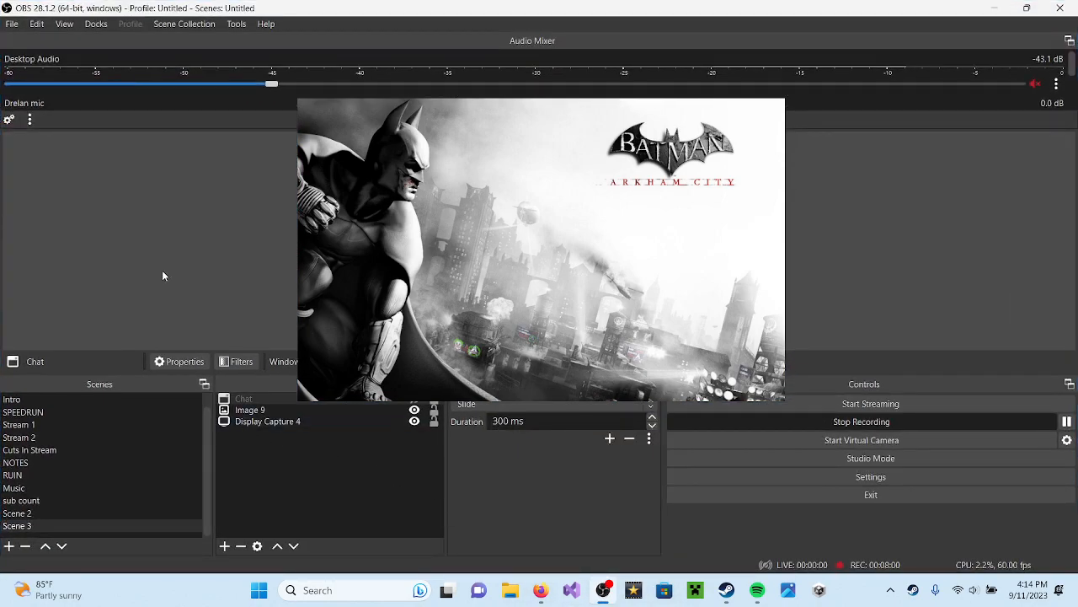
pyautogui.click(249, 410)
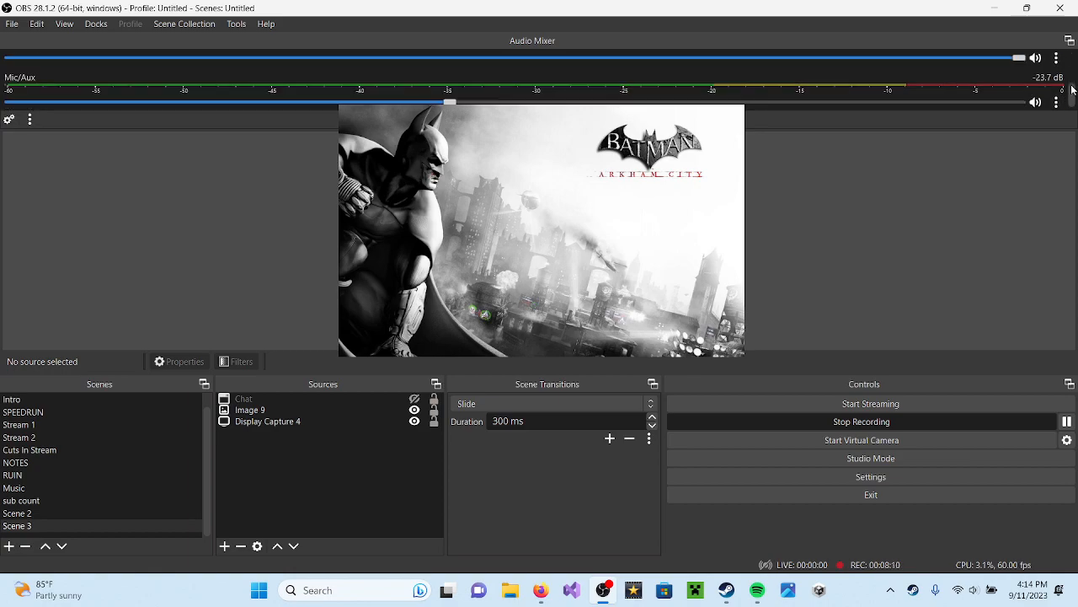
pyautogui.moveTo(1046, 46)
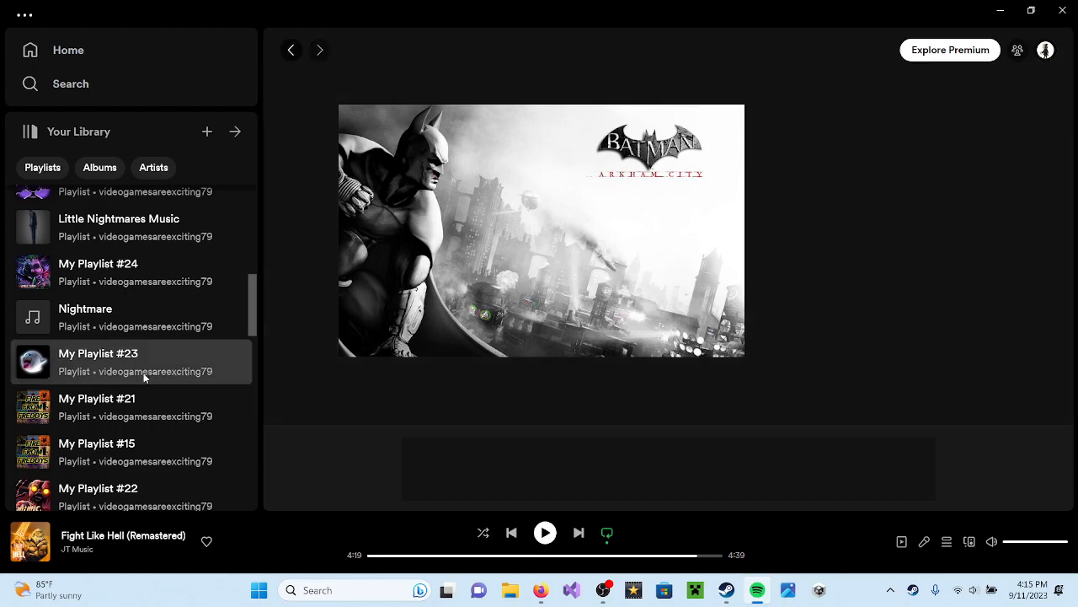
# Step: Switch from Spotify back to the OBS Studio window
pyautogui.click(98, 354)
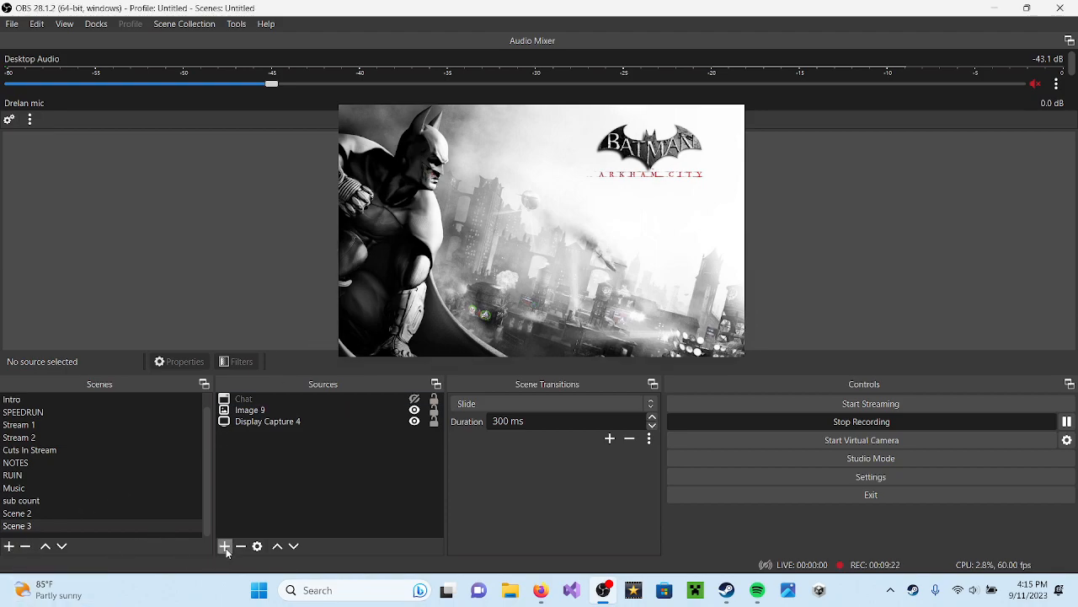
# Step: Show the Desktop Audio track's three-dot menu in the Audio Mixer
pyautogui.click(267, 422)
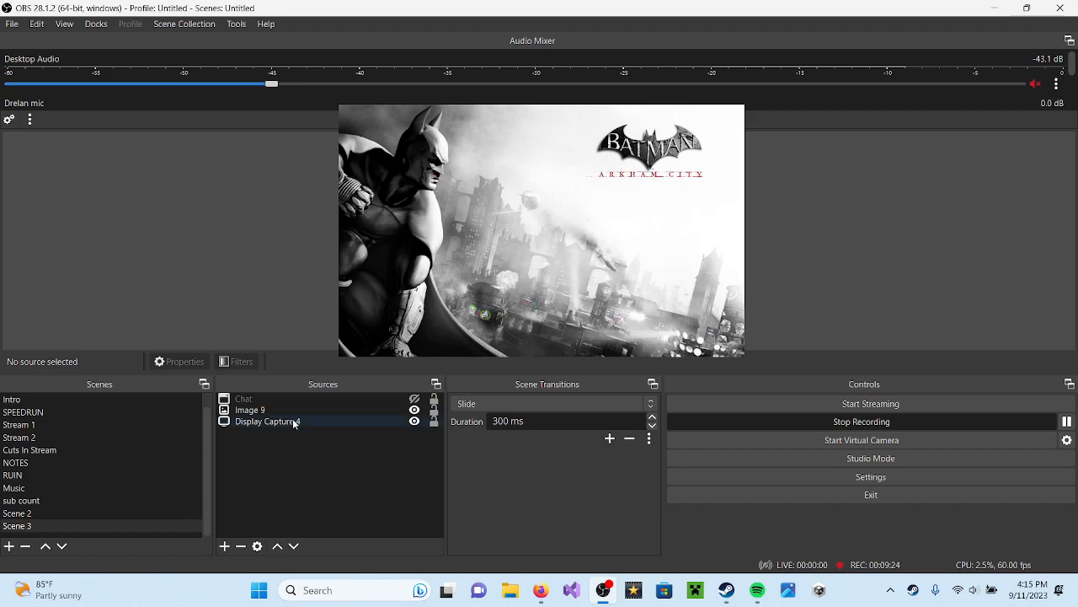
pyautogui.click(250, 409)
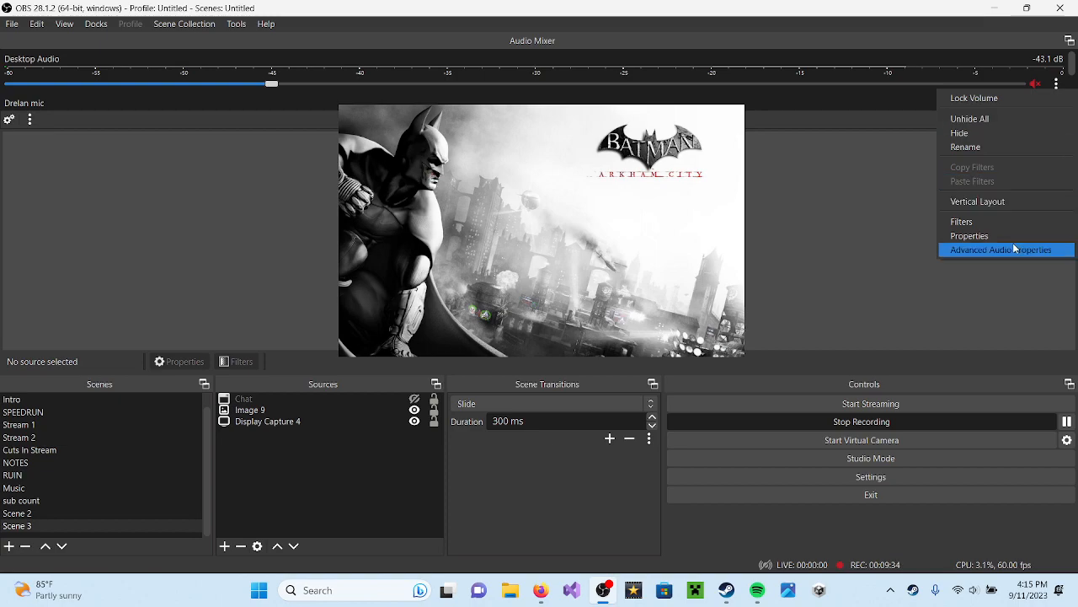
pyautogui.click(970, 236)
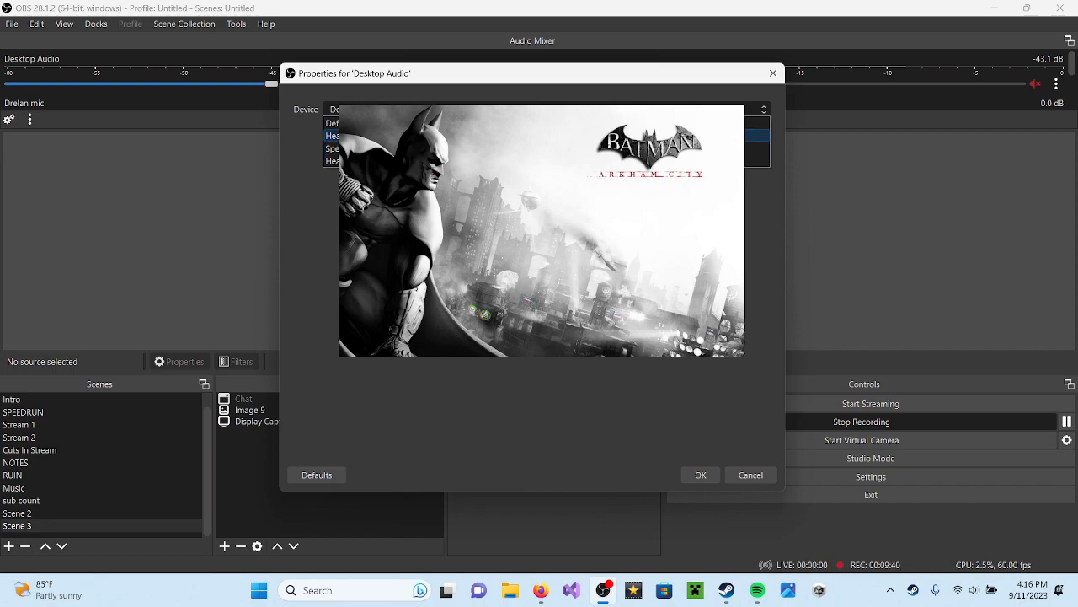
pyautogui.click(333, 162)
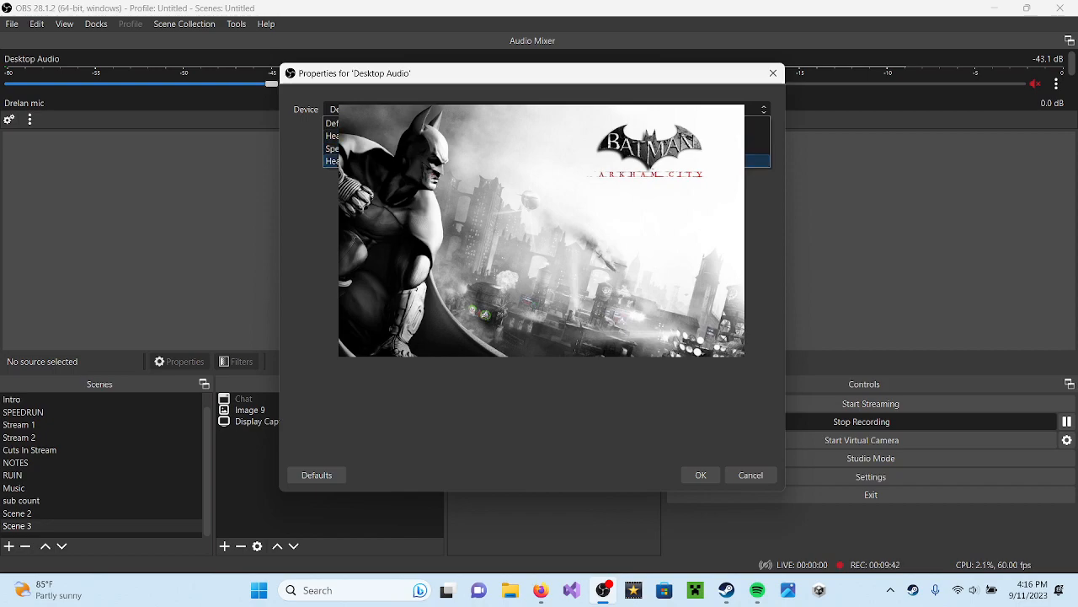
pyautogui.moveTo(517, 364)
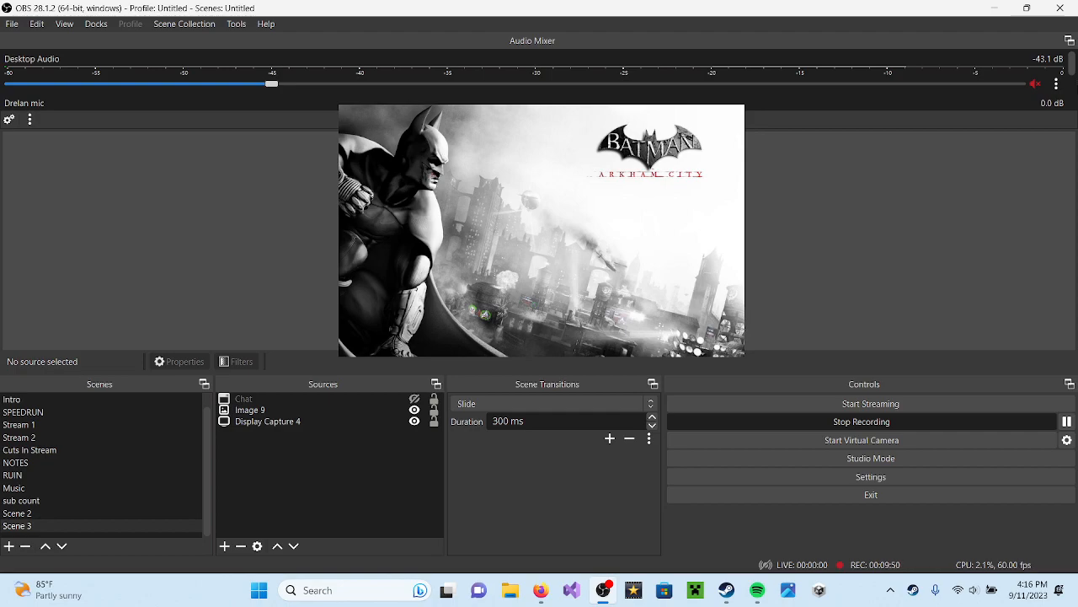
pyautogui.moveTo(1062, 96)
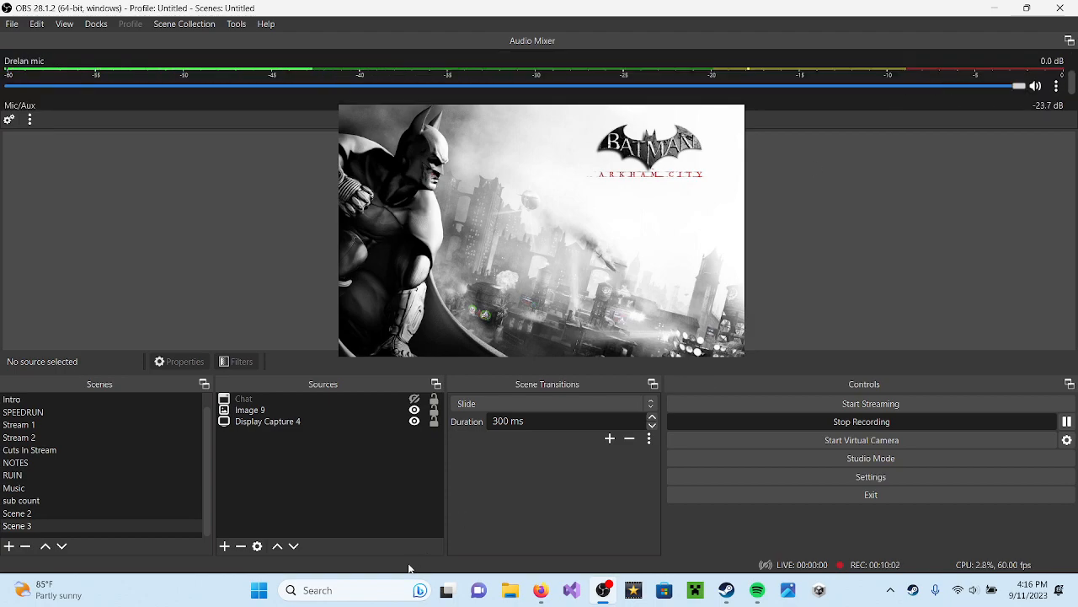
pyautogui.moveTo(539, 590)
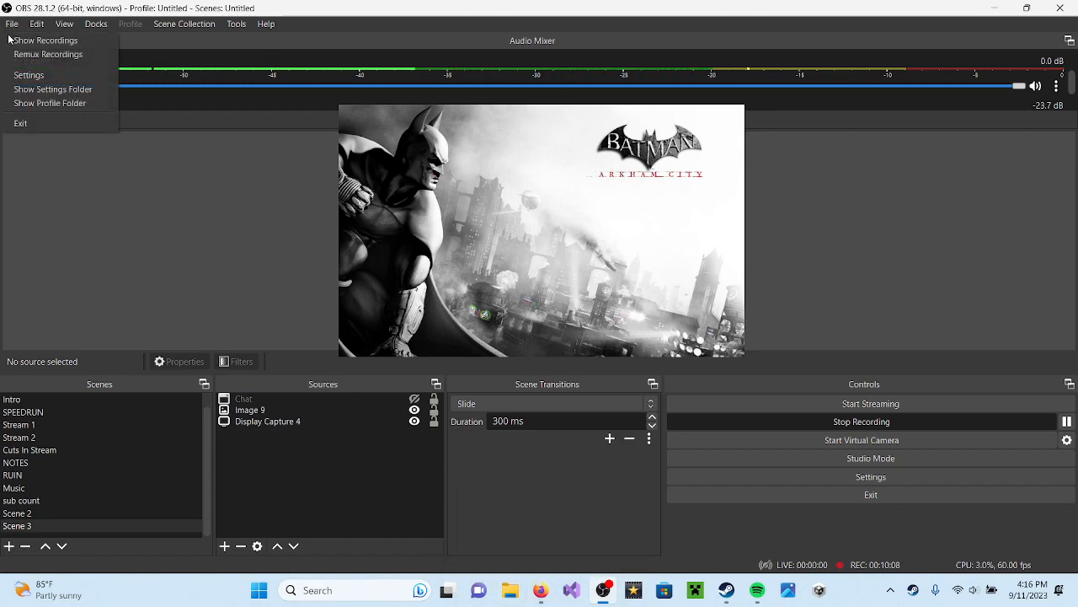
# Step: Browse the File, Edit and View menus and launch Multiview (Fullscreen) showing all scenes
pyautogui.click(36, 24)
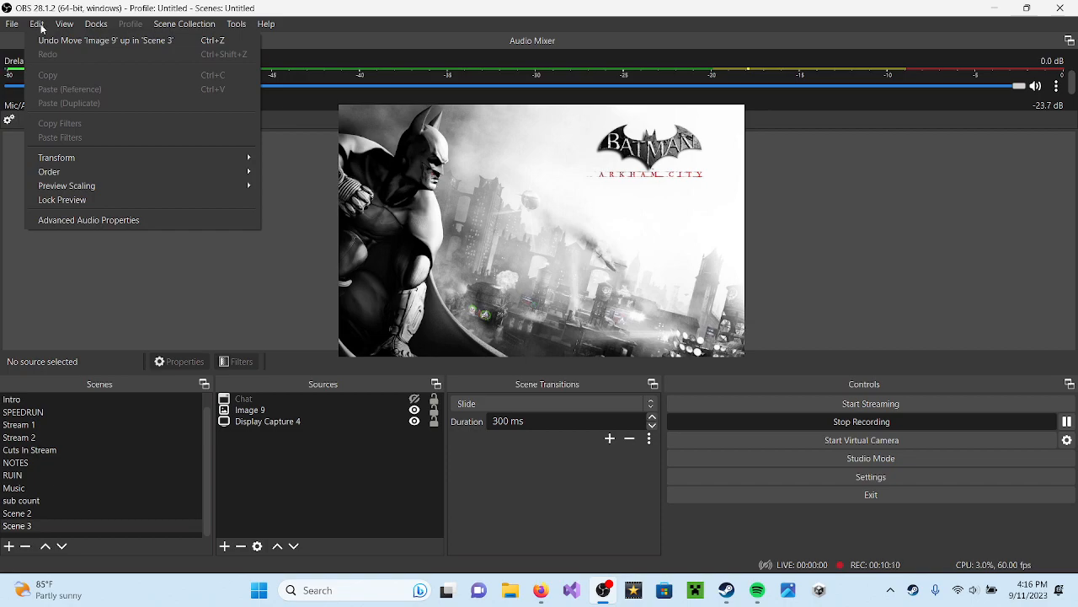
pyautogui.click(95, 24)
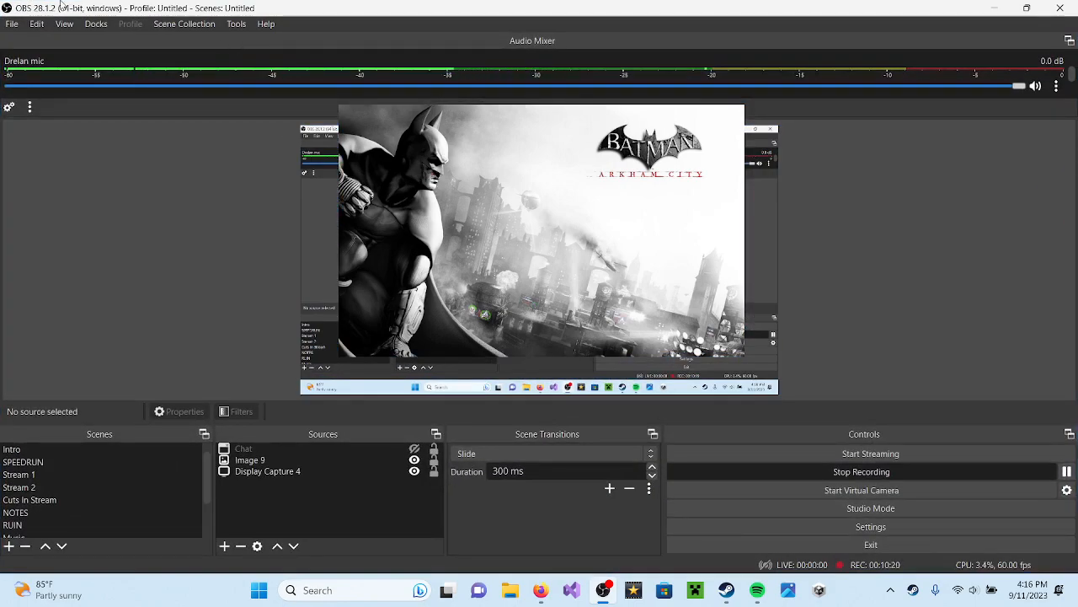
pyautogui.click(37, 23)
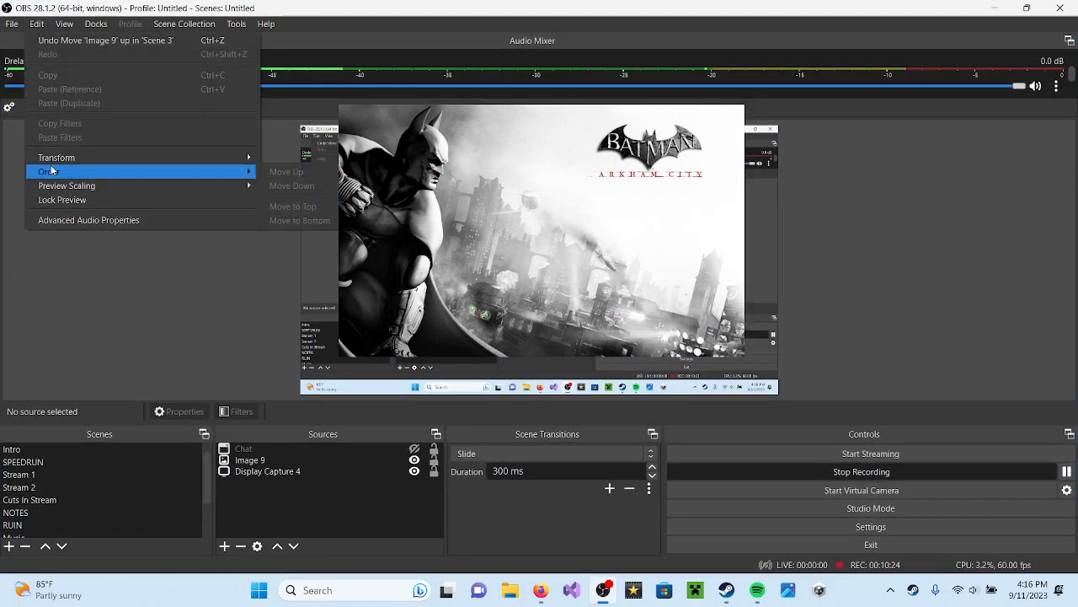
pyautogui.click(64, 24)
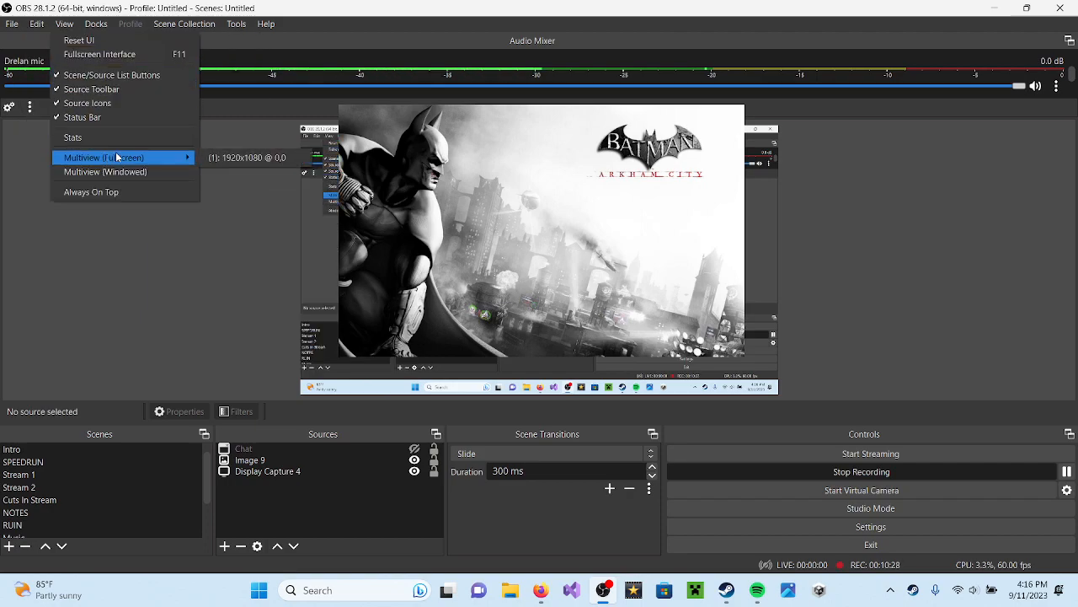
pyautogui.click(105, 158)
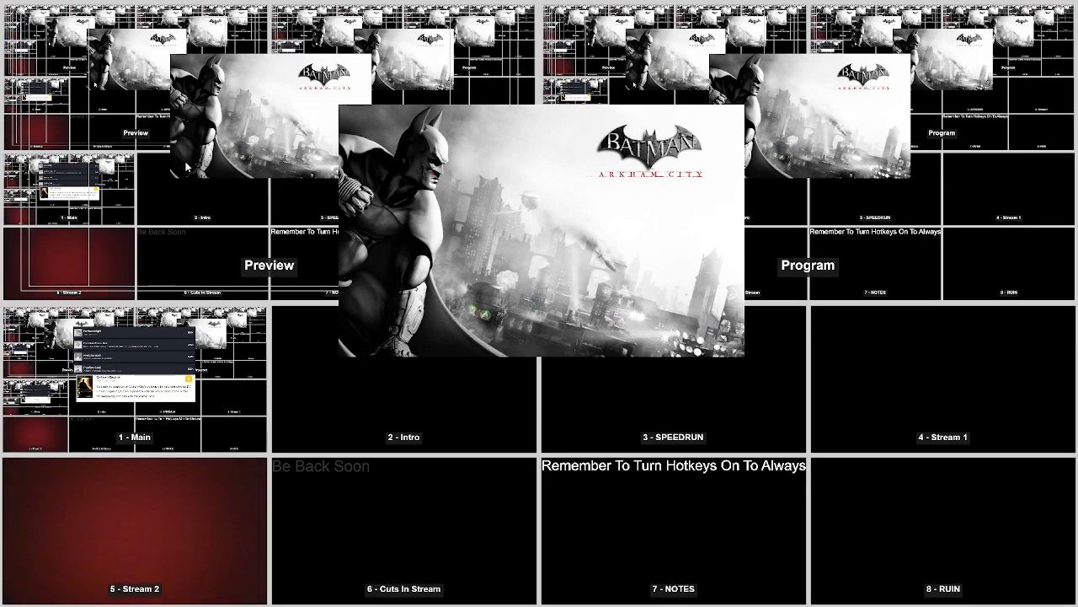
pyautogui.moveTo(174, 523)
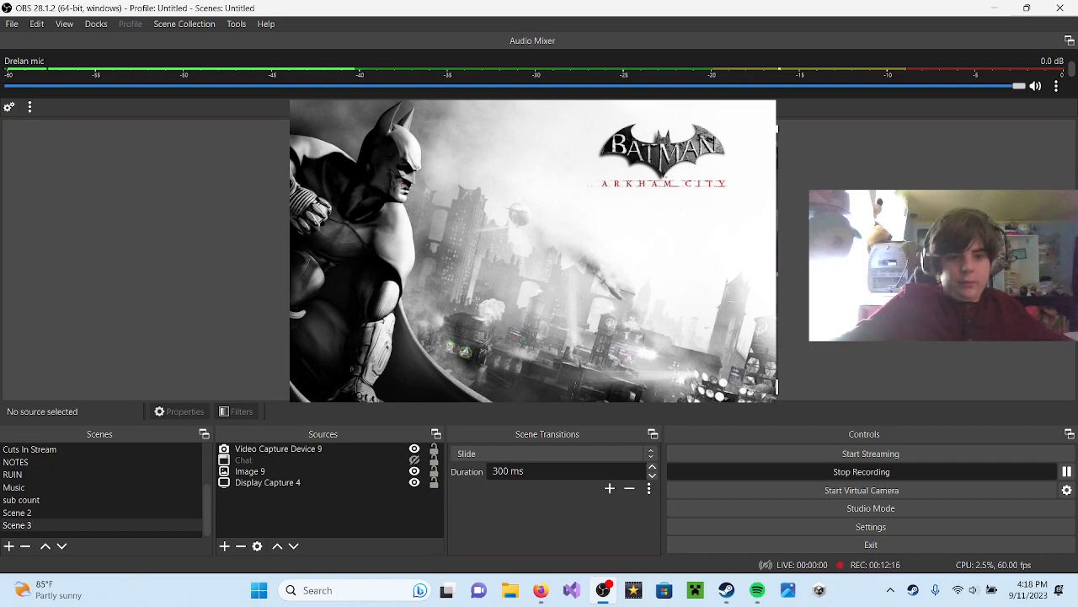
pyautogui.click(278, 448)
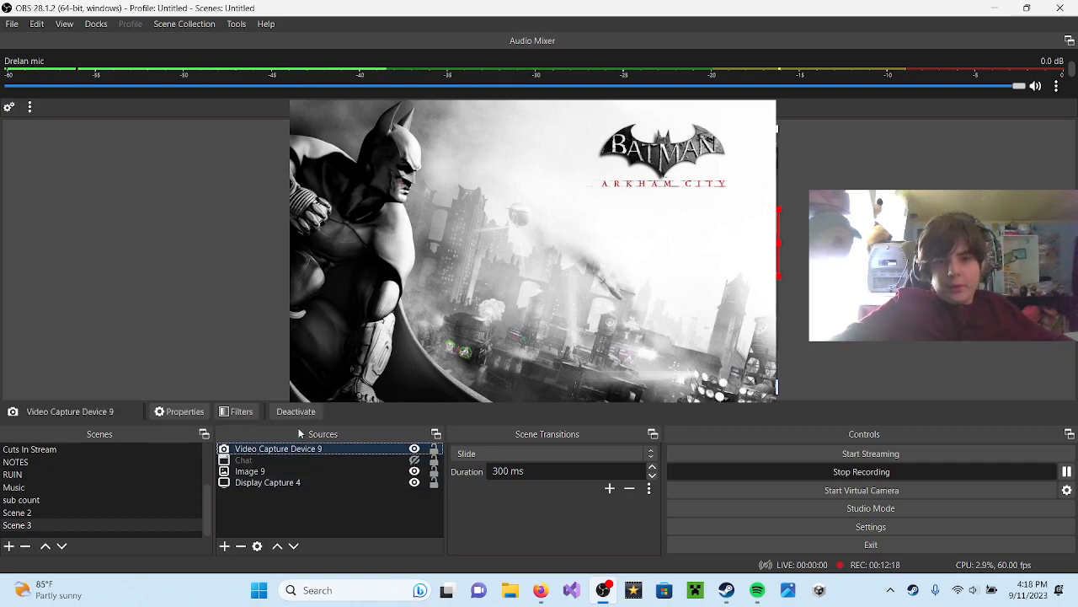
pyautogui.click(241, 411)
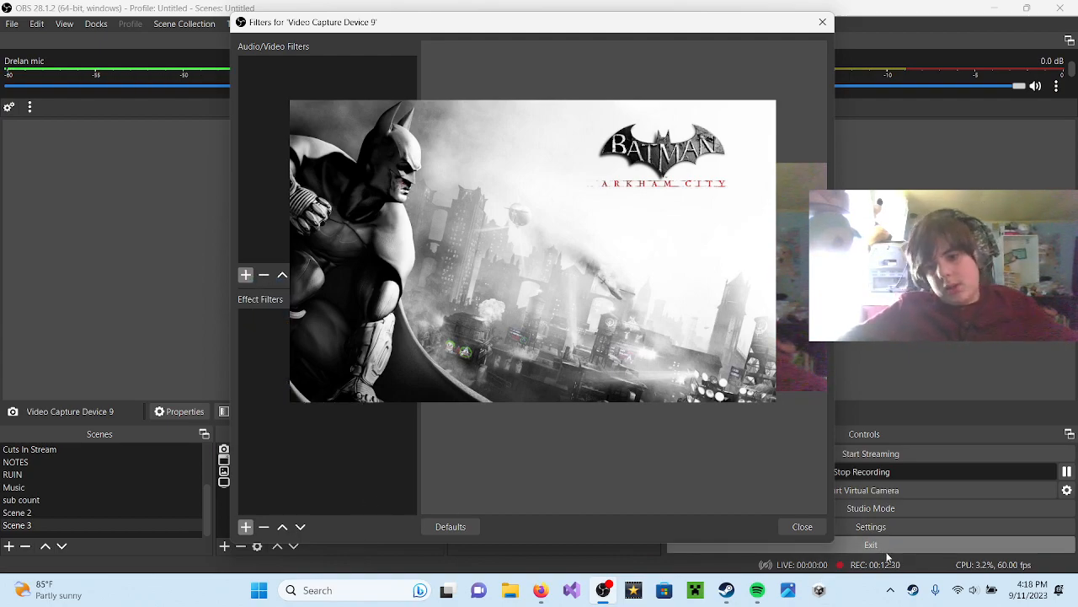
pyautogui.click(802, 526)
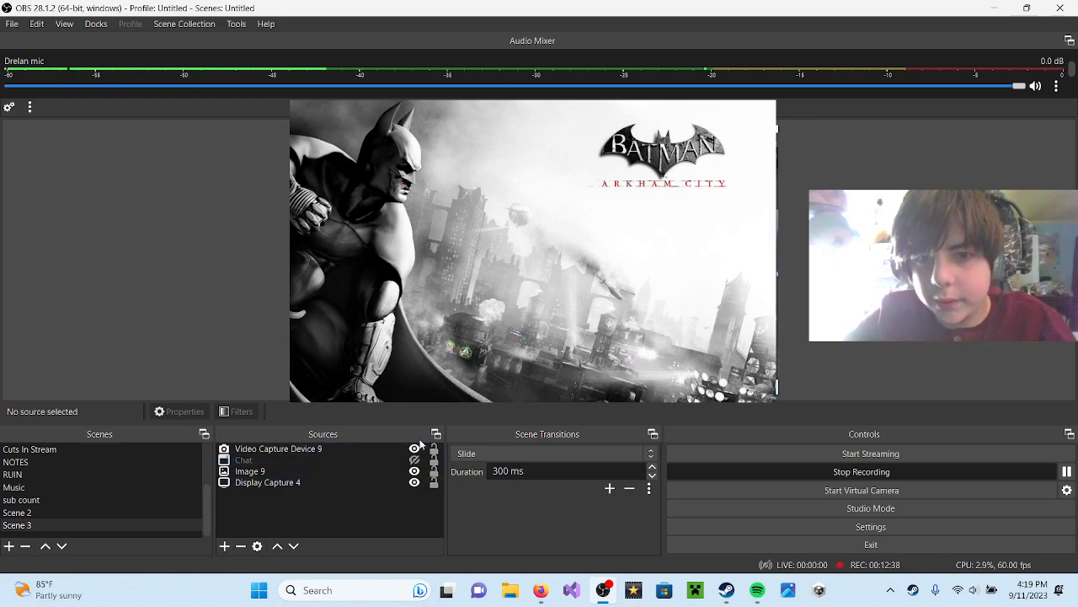
pyautogui.click(278, 448)
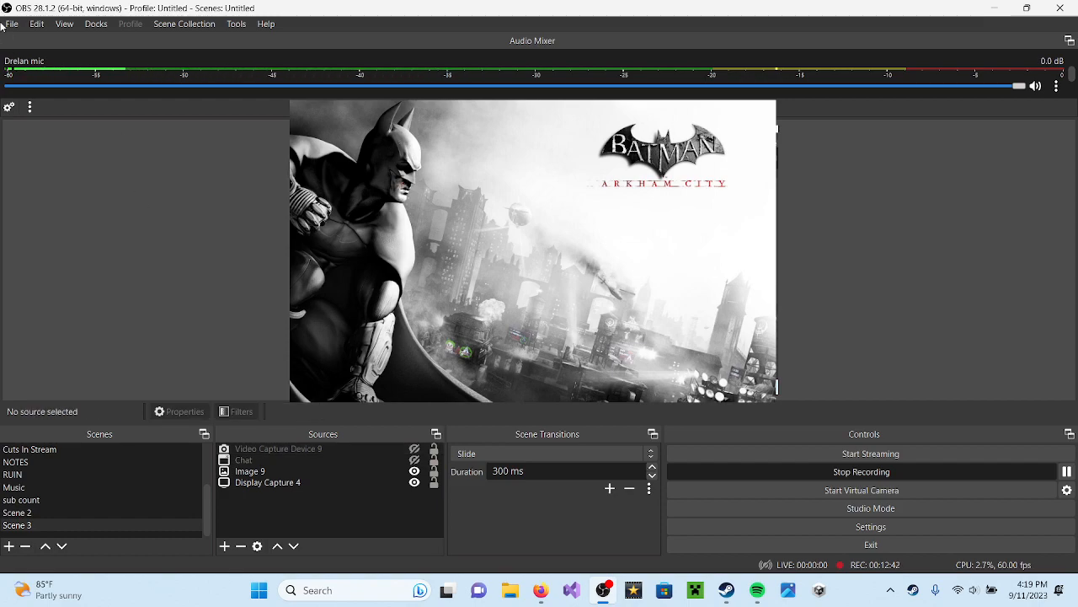
pyautogui.click(10, 24)
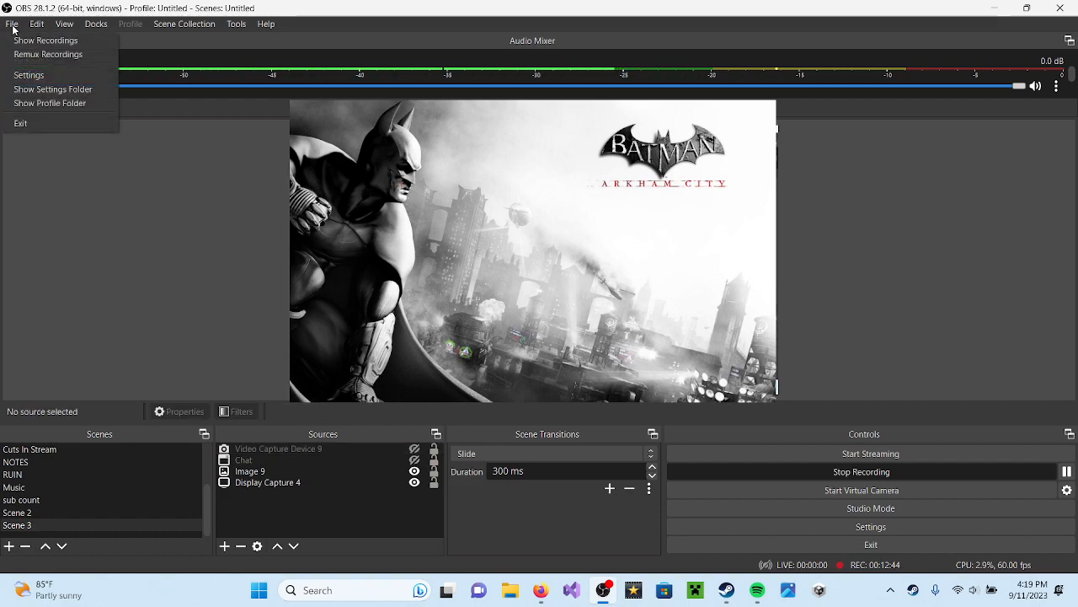
pyautogui.moveTo(47, 54)
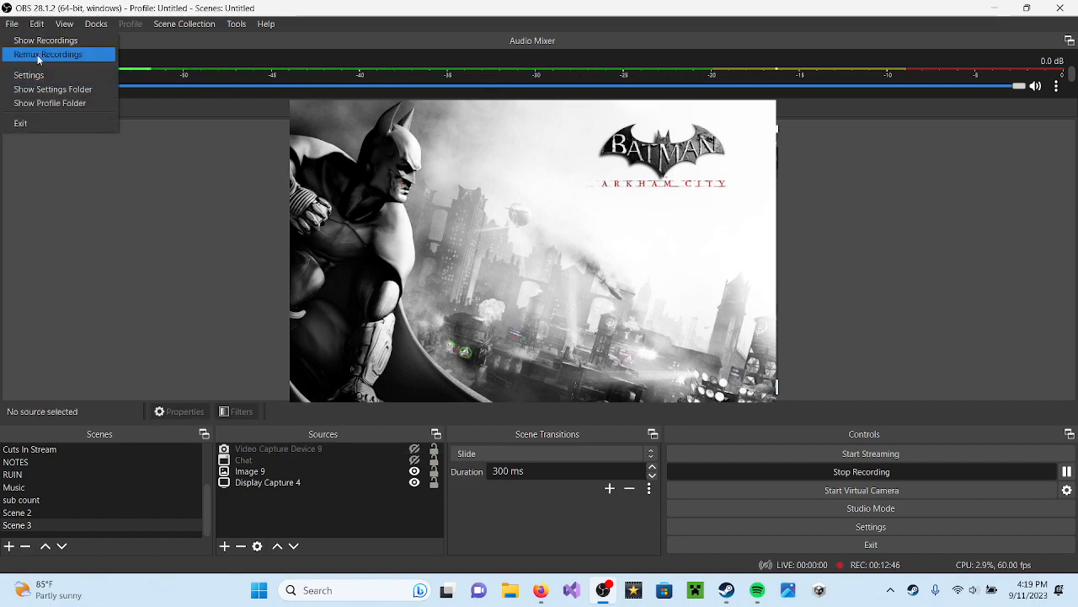
pyautogui.click(38, 24)
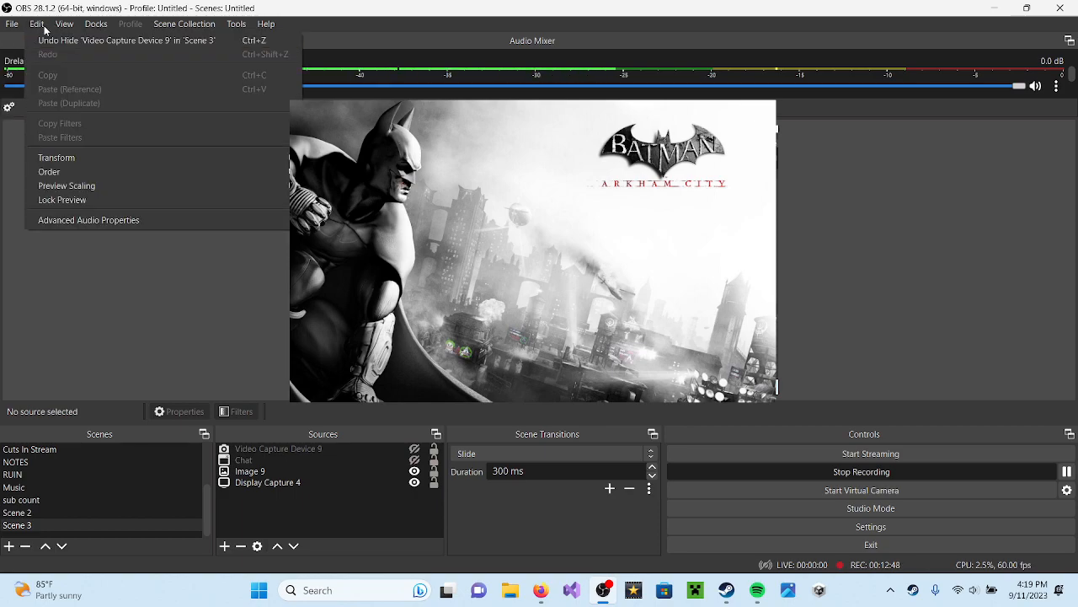
pyautogui.click(64, 23)
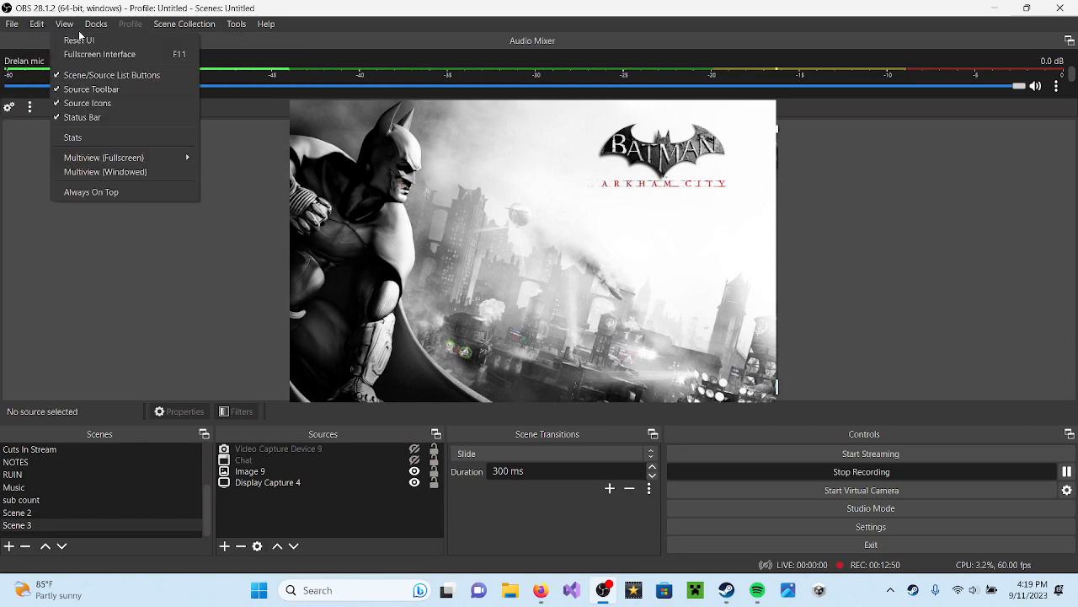
pyautogui.click(94, 24)
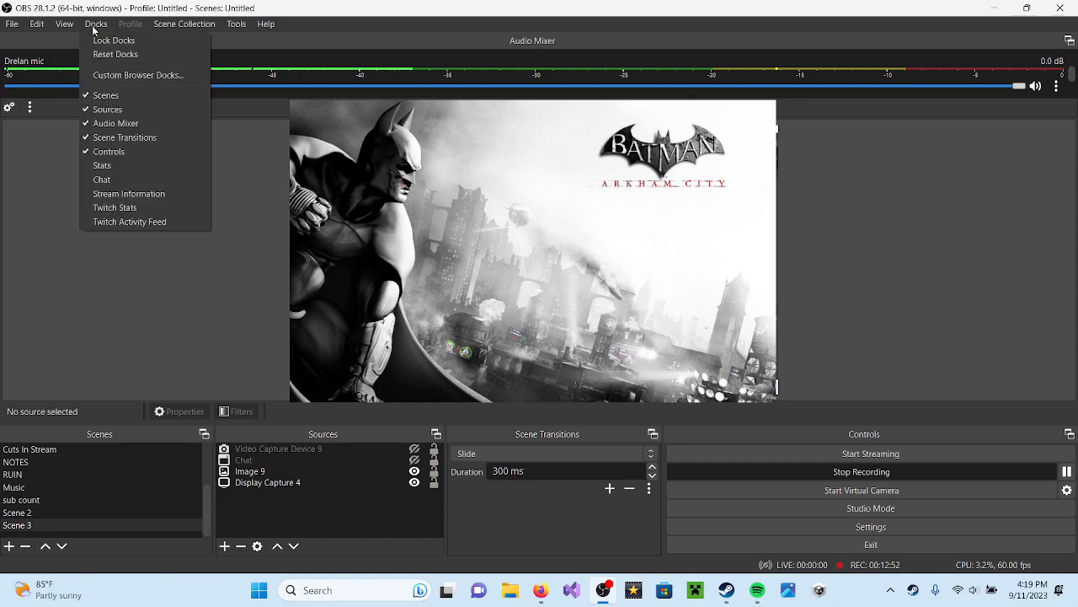
pyautogui.click(235, 23)
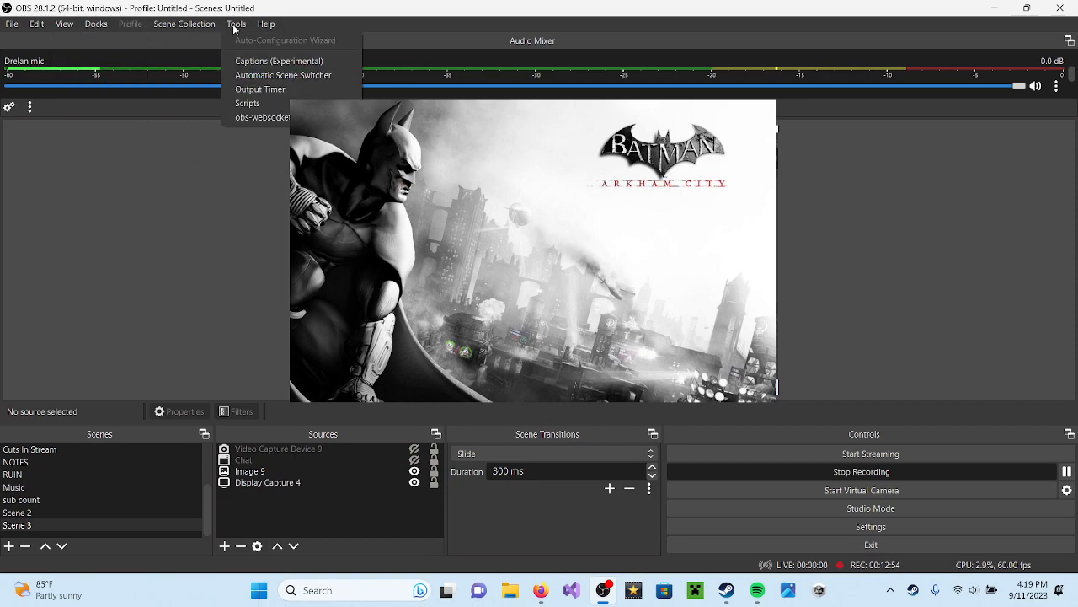
pyautogui.moveTo(283, 74)
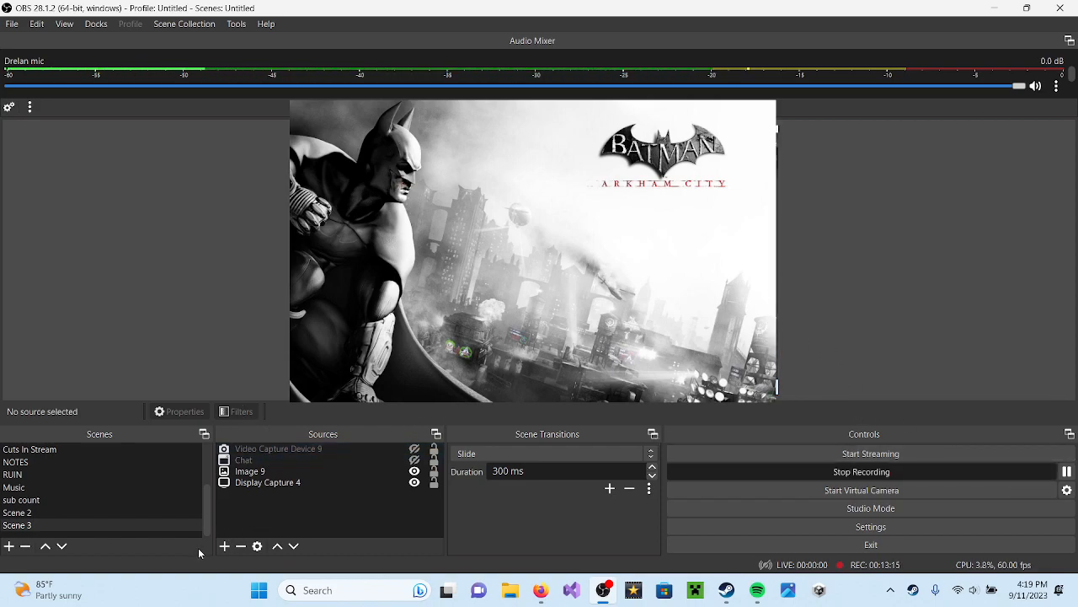
pyautogui.click(224, 545)
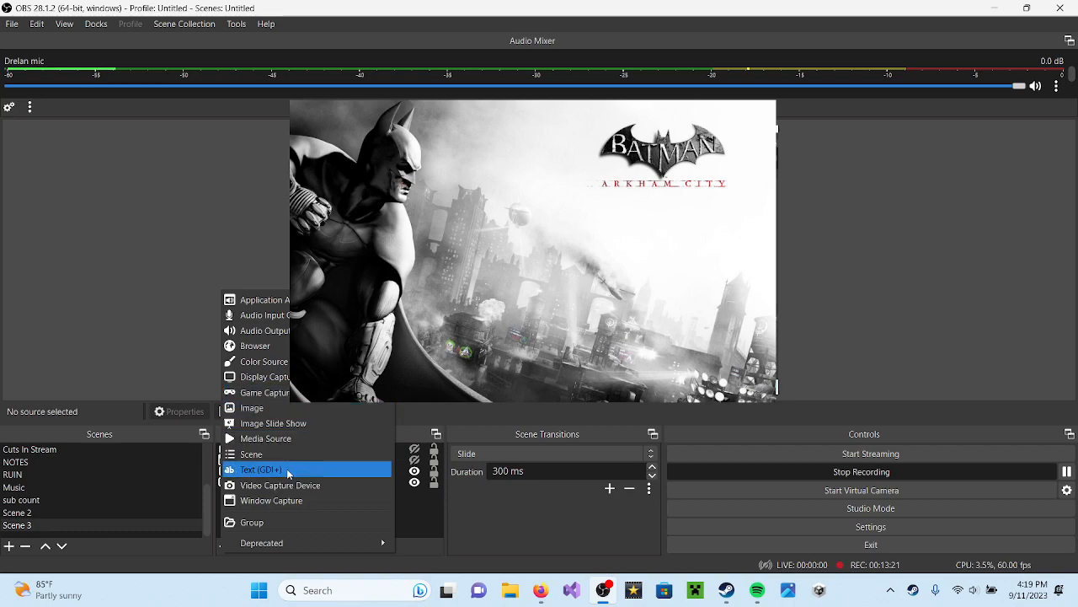
pyautogui.moveTo(295, 499)
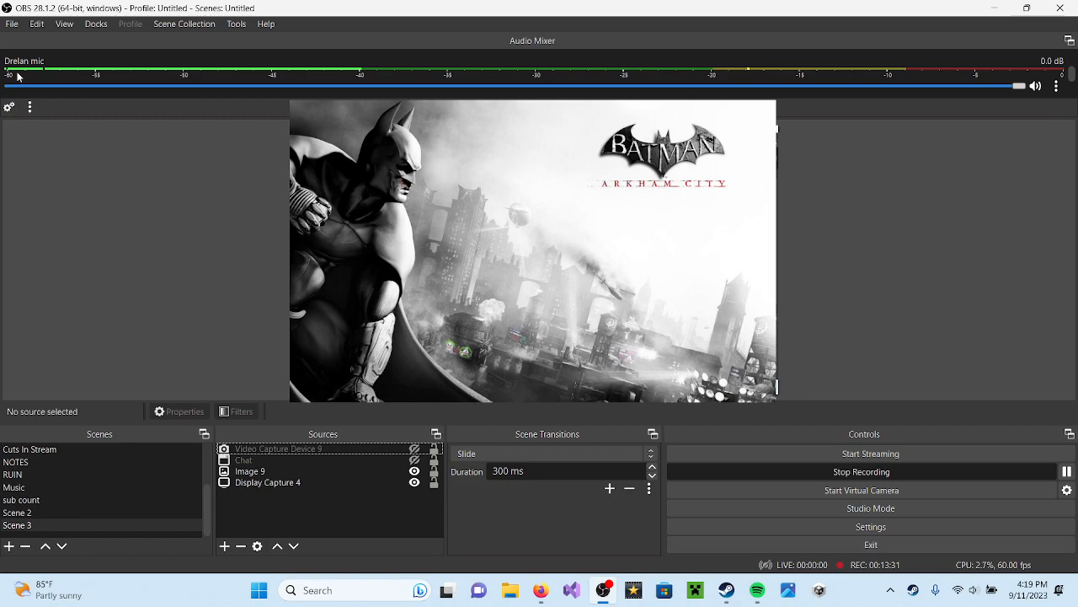
pyautogui.click(871, 526)
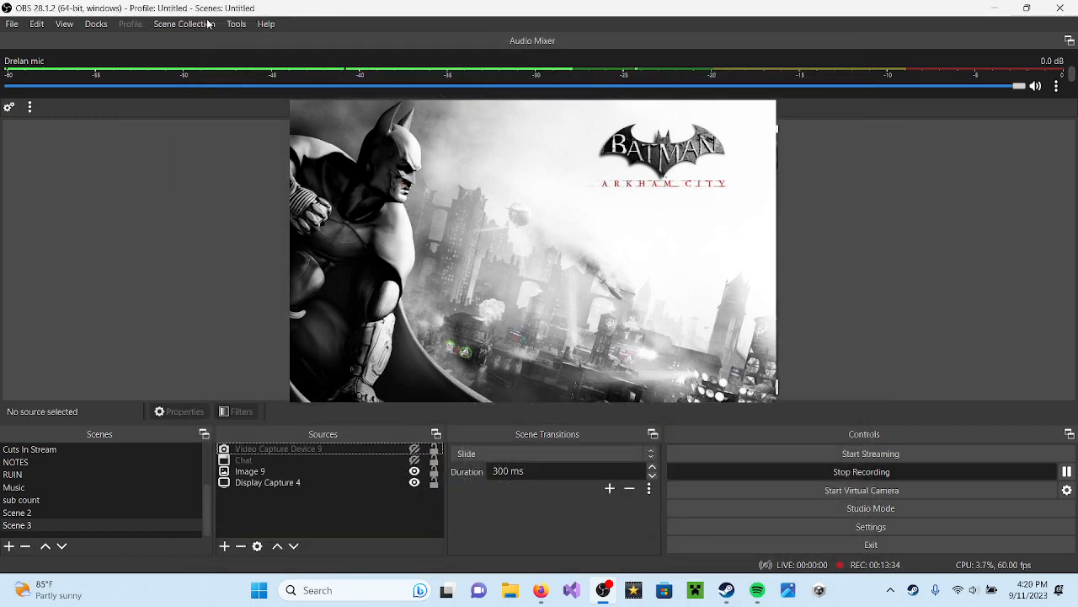
pyautogui.click(236, 23)
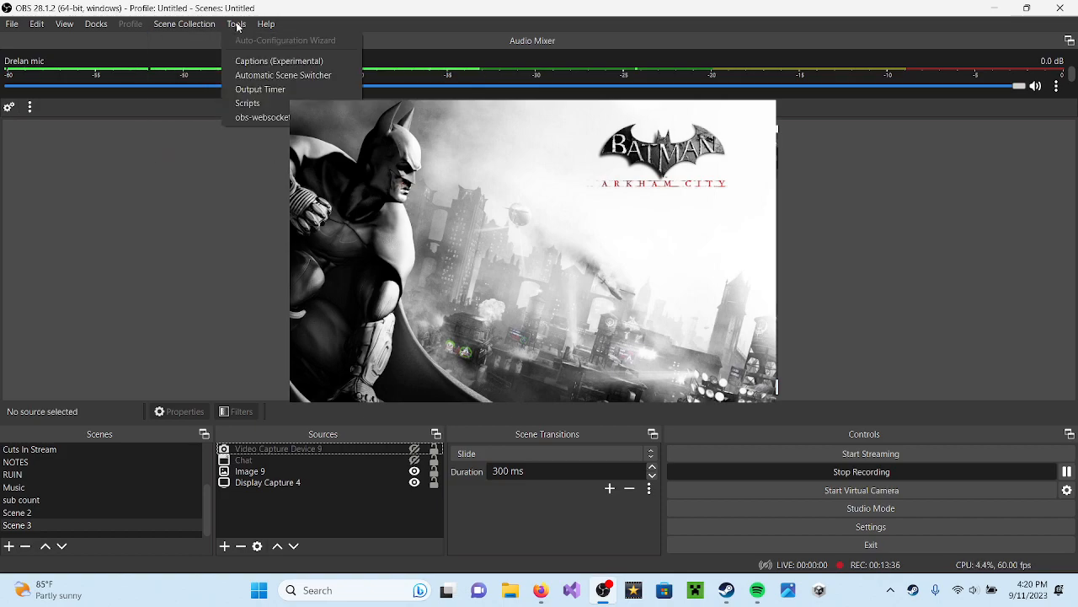
pyautogui.click(267, 23)
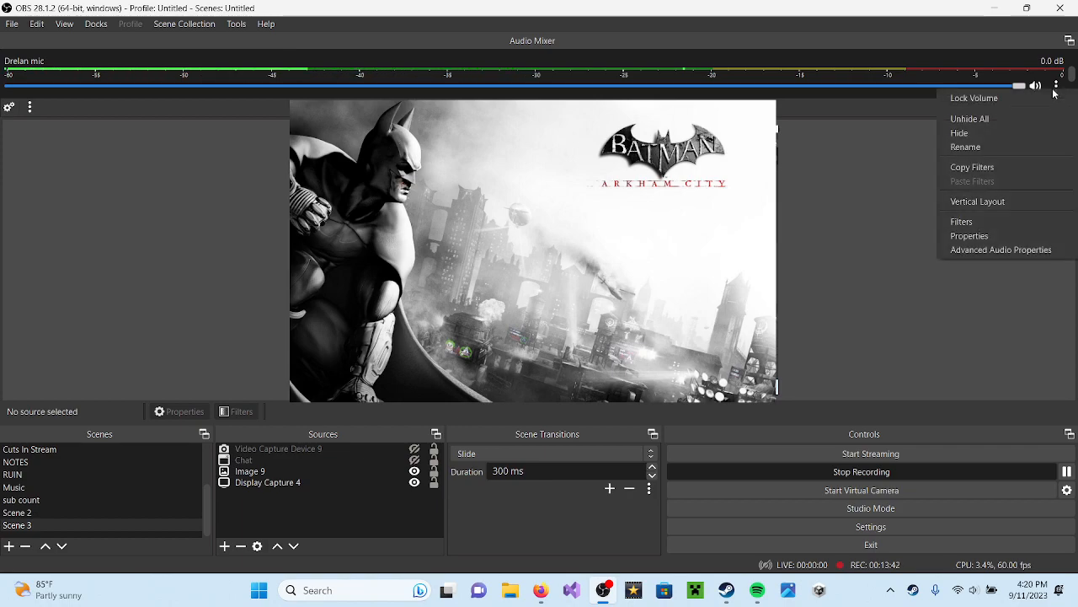
pyautogui.moveTo(977, 202)
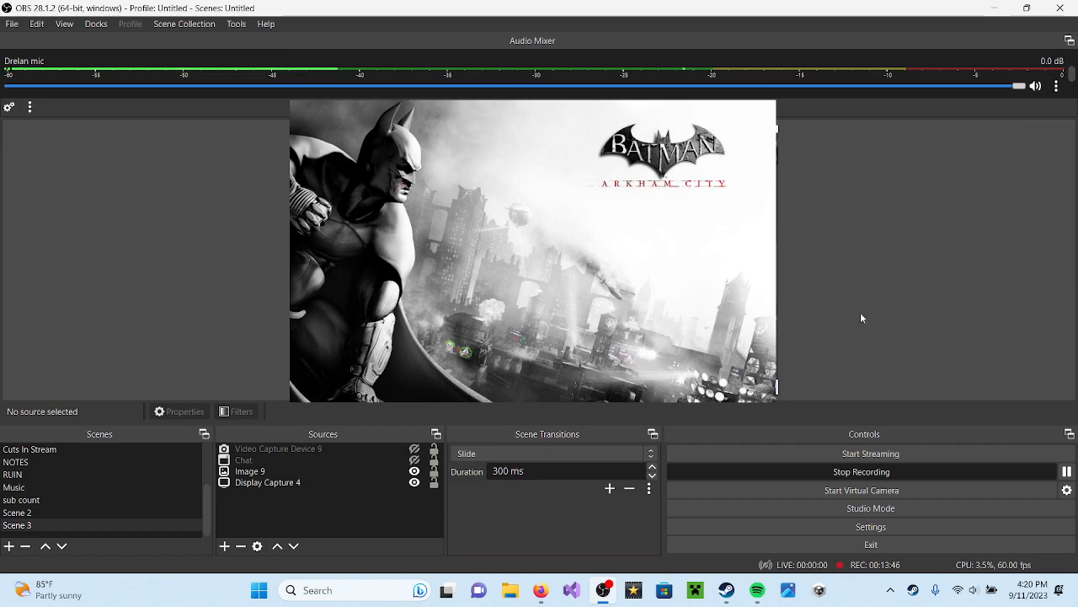
# Step: Review the mixer's Advanced Audio Properties, then make the webcam Video Capture Device visible in the scene
pyautogui.click(30, 106)
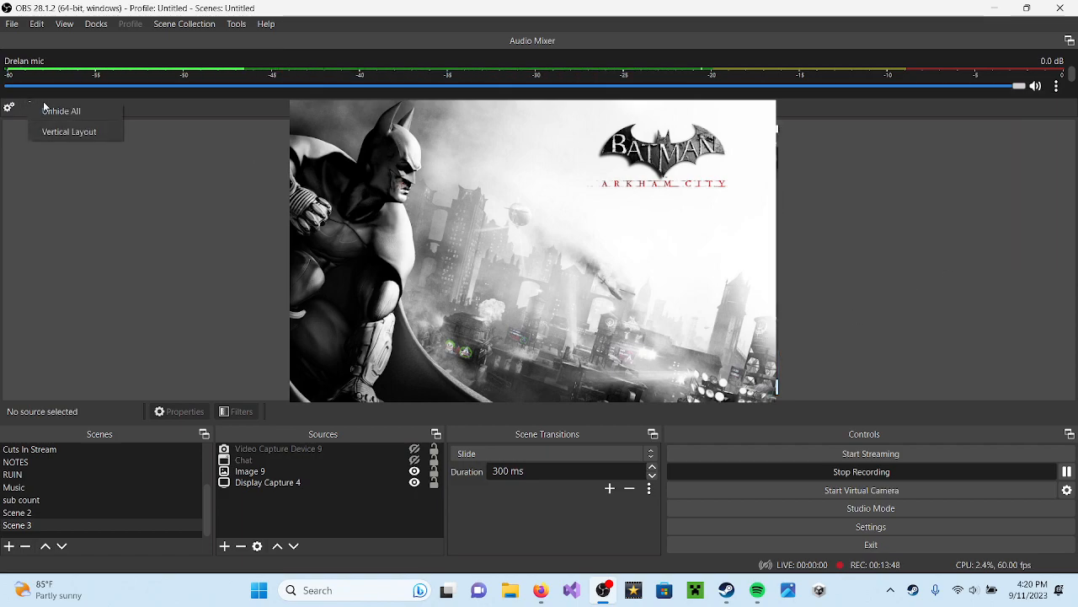
pyautogui.click(8, 108)
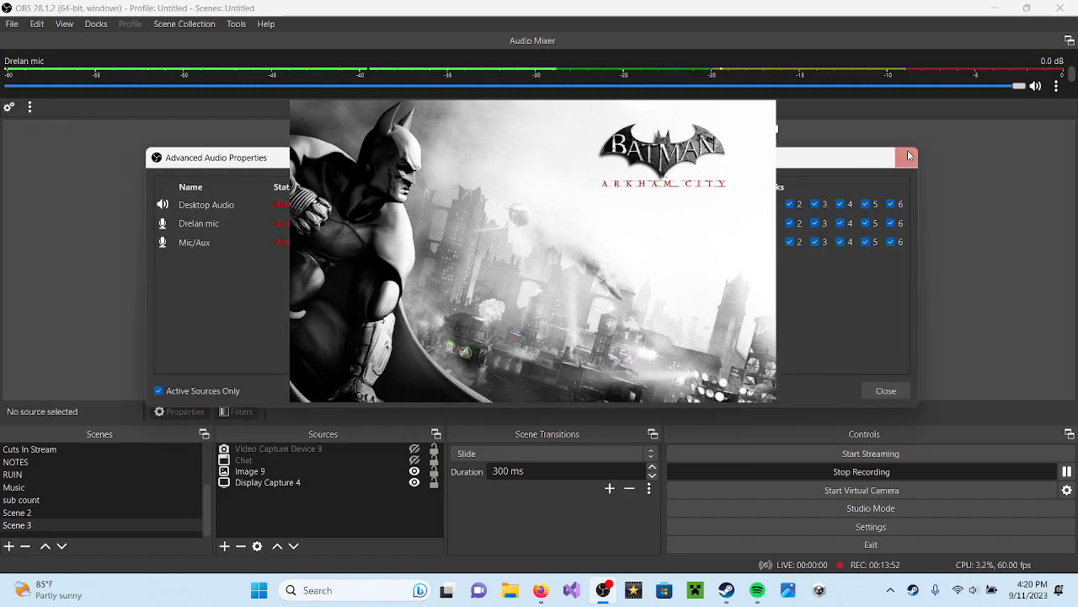
pyautogui.click(884, 390)
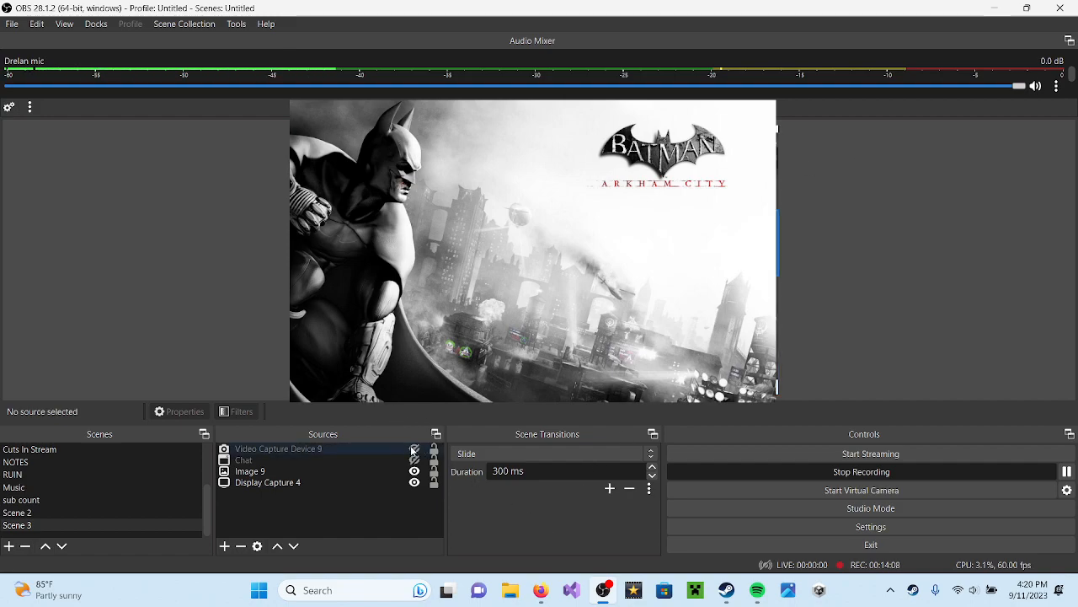
pyautogui.click(414, 448)
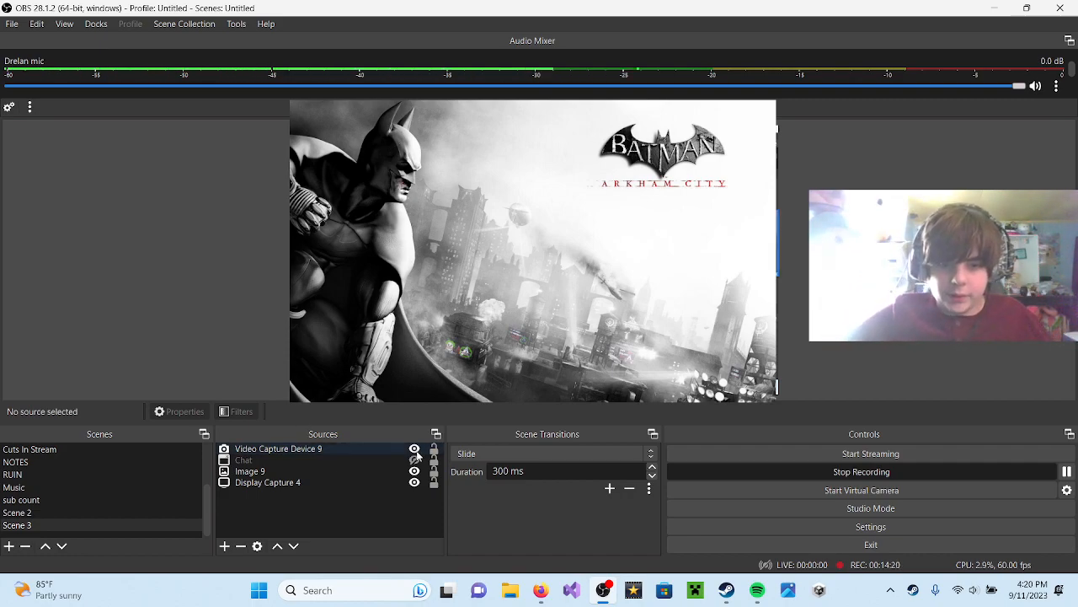
# Step: Hide the webcam Video Capture Device source, then check YouTube Studio and the Steam library
pyautogui.click(278, 448)
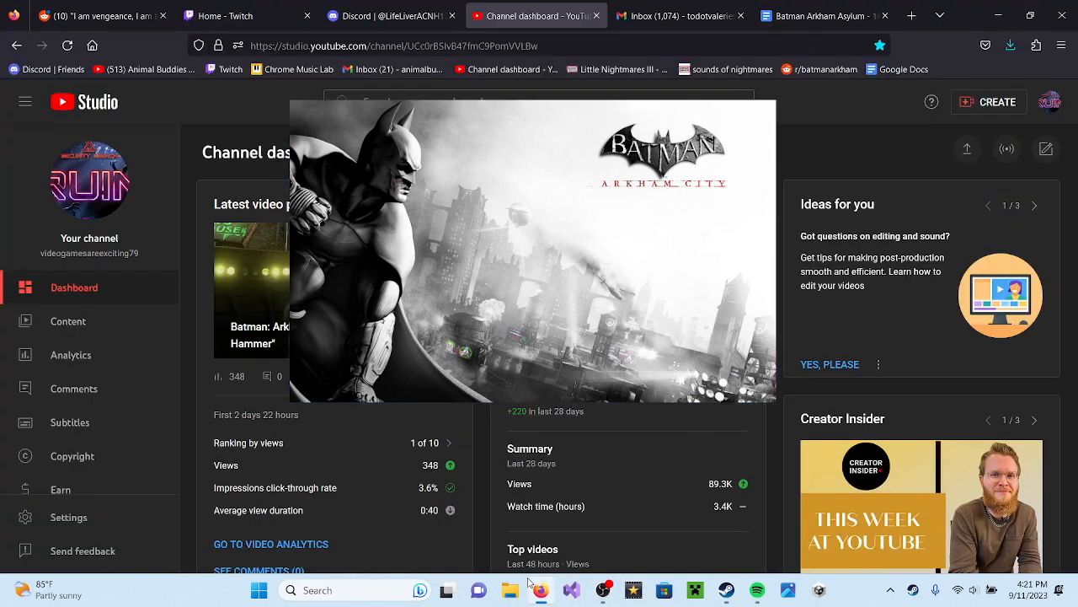
pyautogui.click(387, 15)
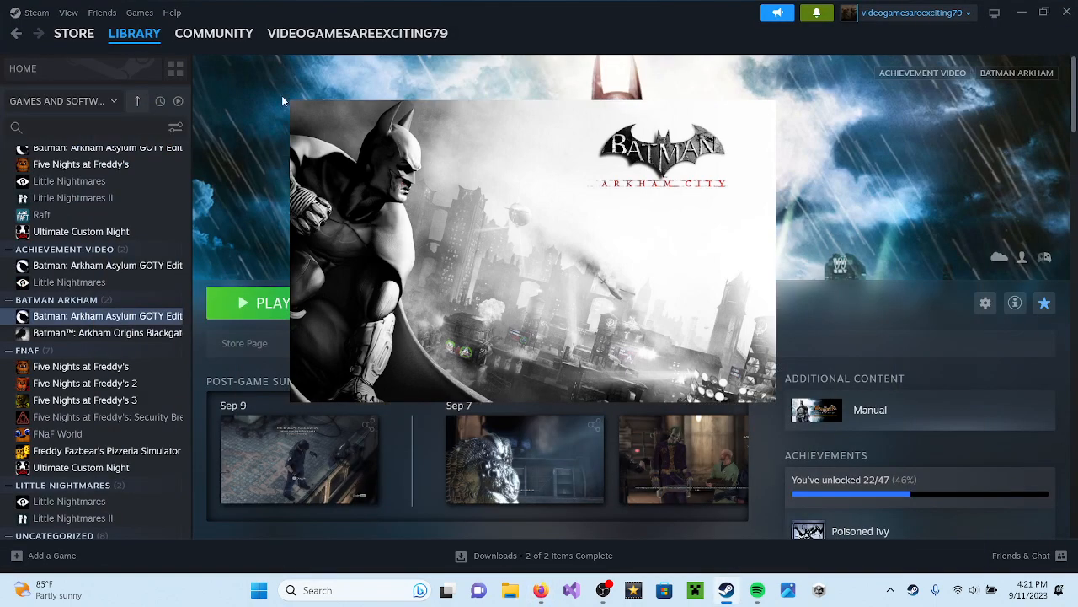
pyautogui.moveTo(209, 101)
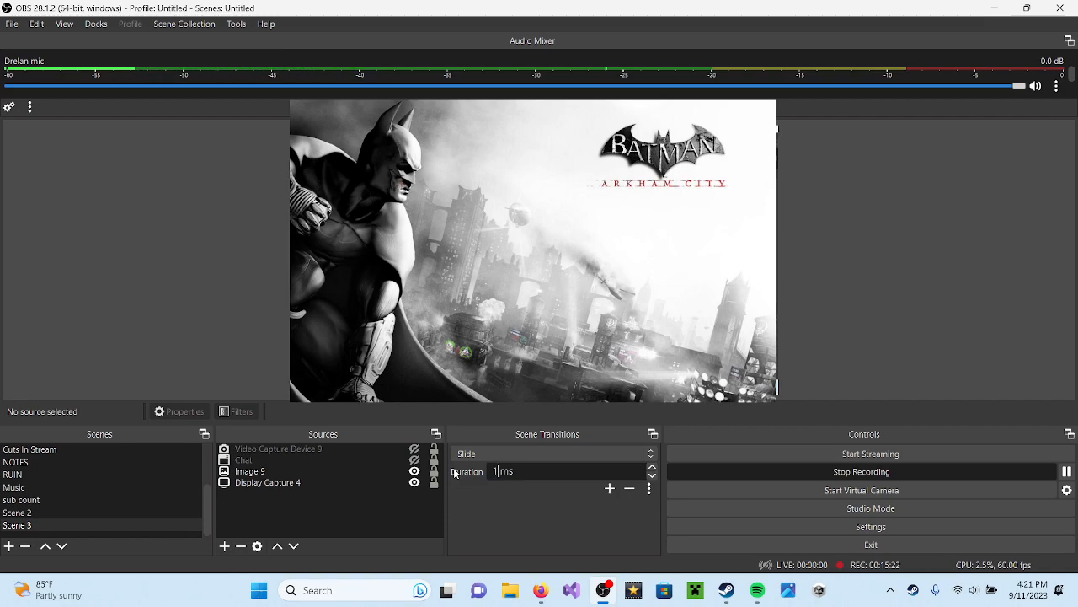
# Step: Set the scene transition duration to 500 ms
pyautogui.write('10000')
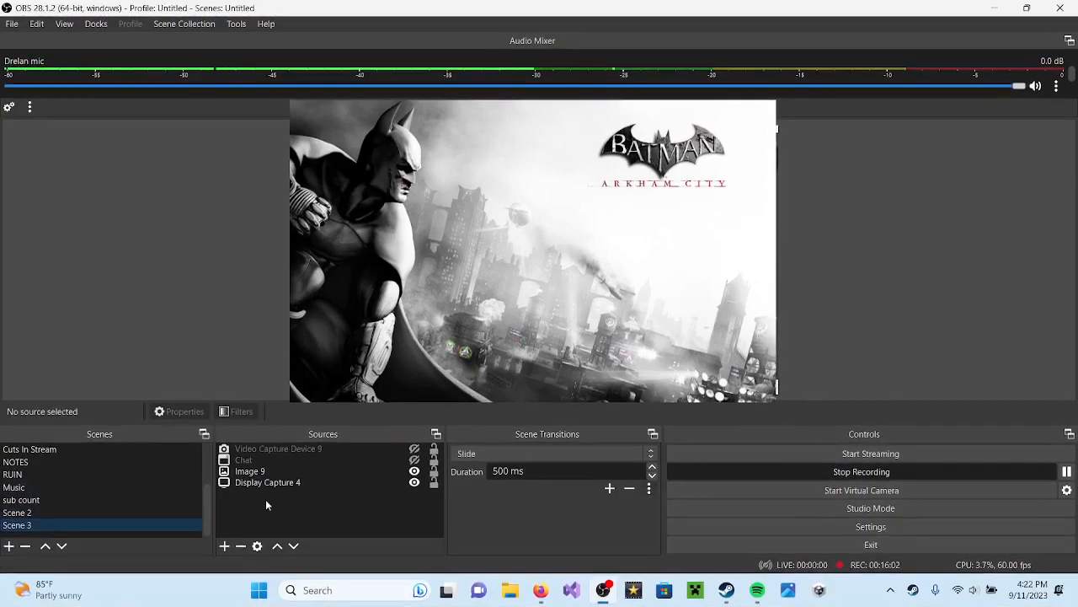
pyautogui.click(547, 453)
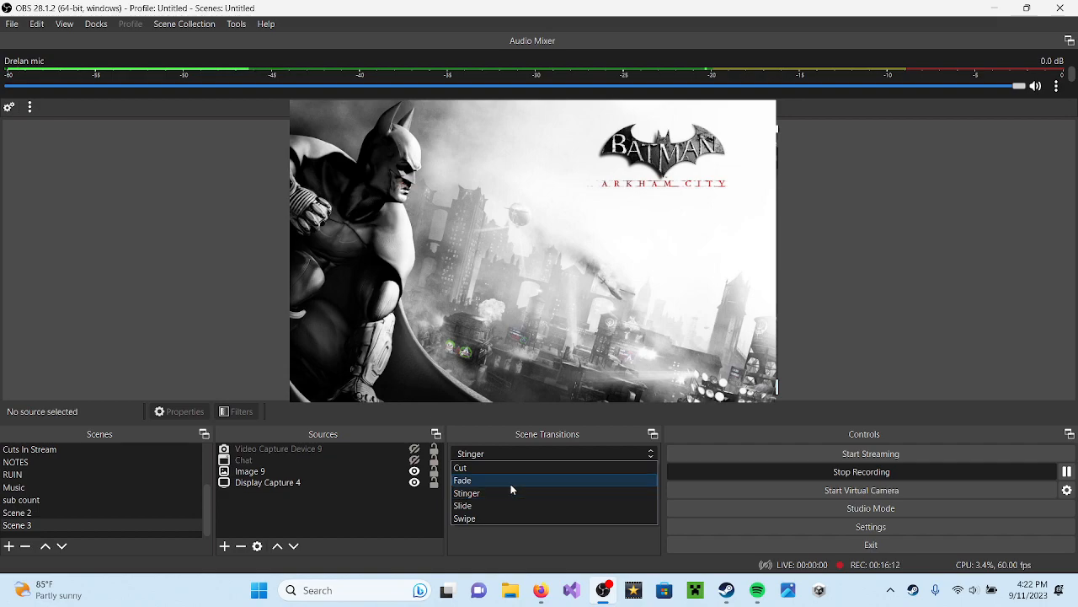
# Step: Try Cut and other transition types, then settle back on Slide
pyautogui.click(462, 469)
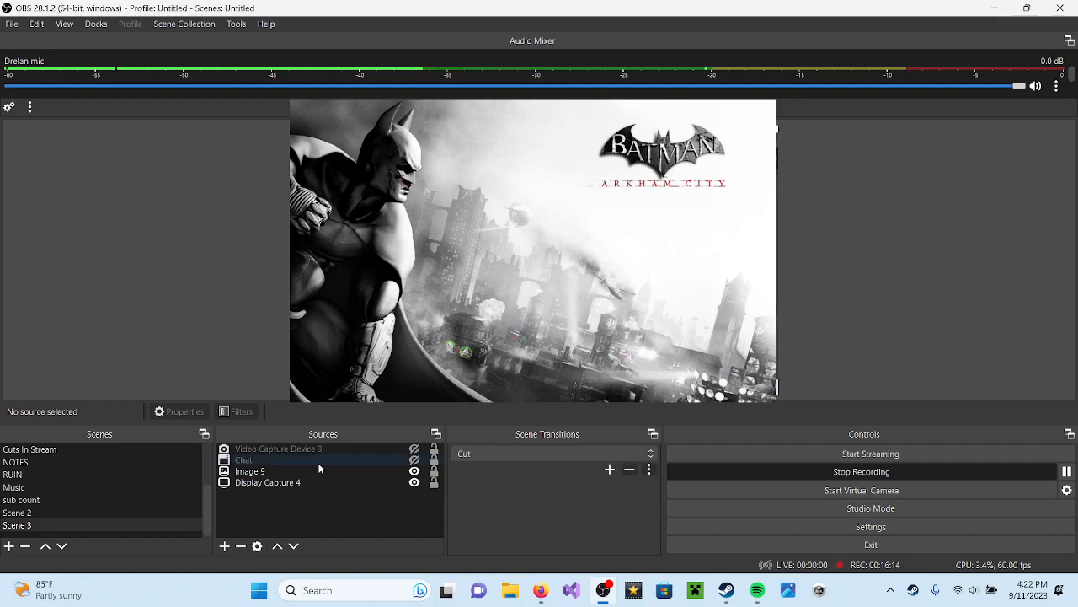
pyautogui.click(17, 525)
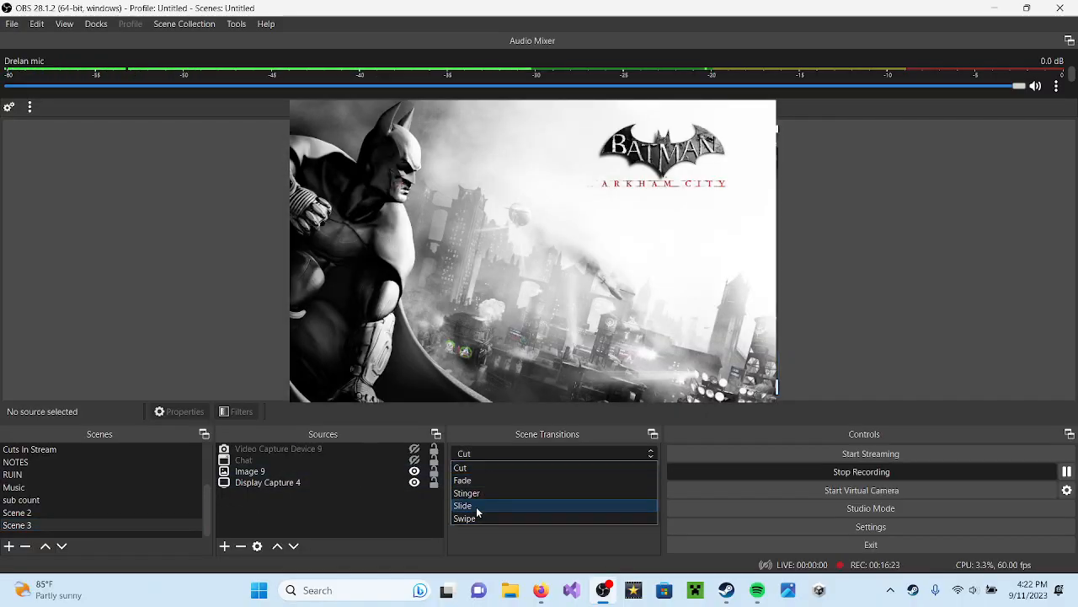
pyautogui.click(465, 519)
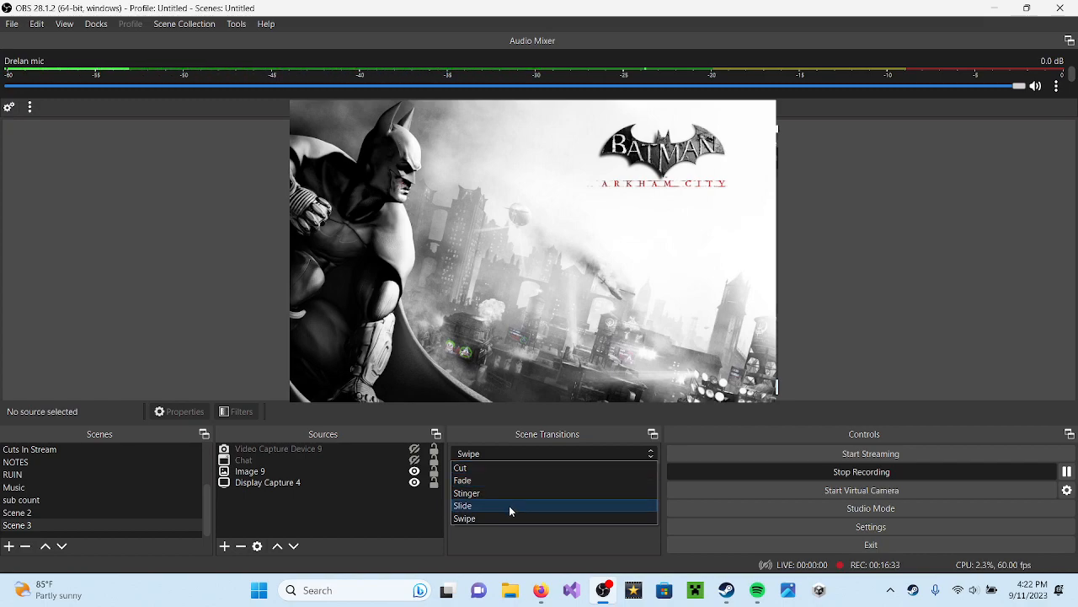
pyautogui.click(462, 506)
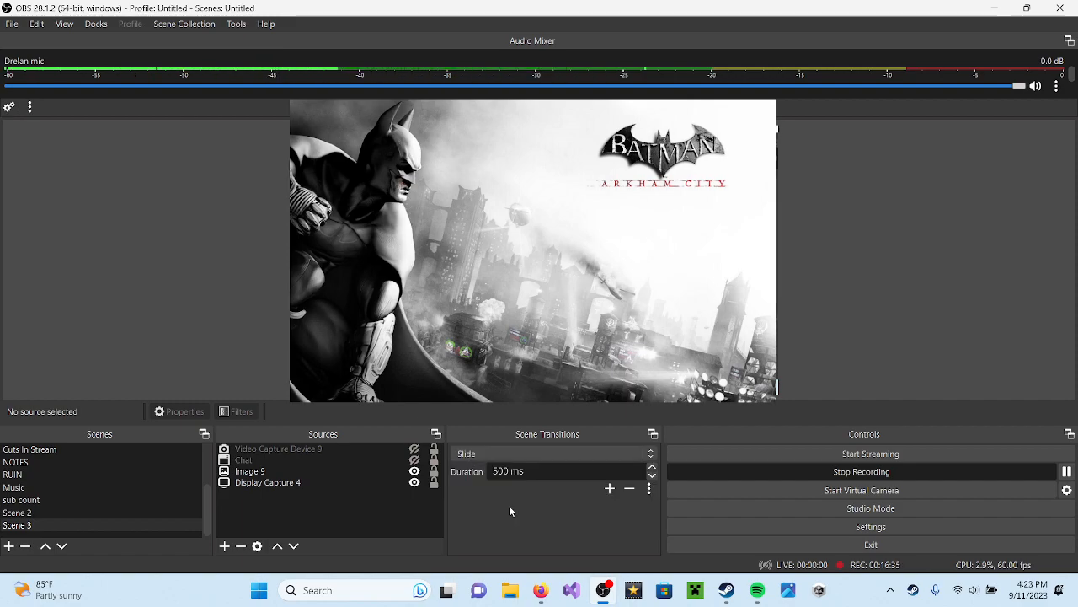